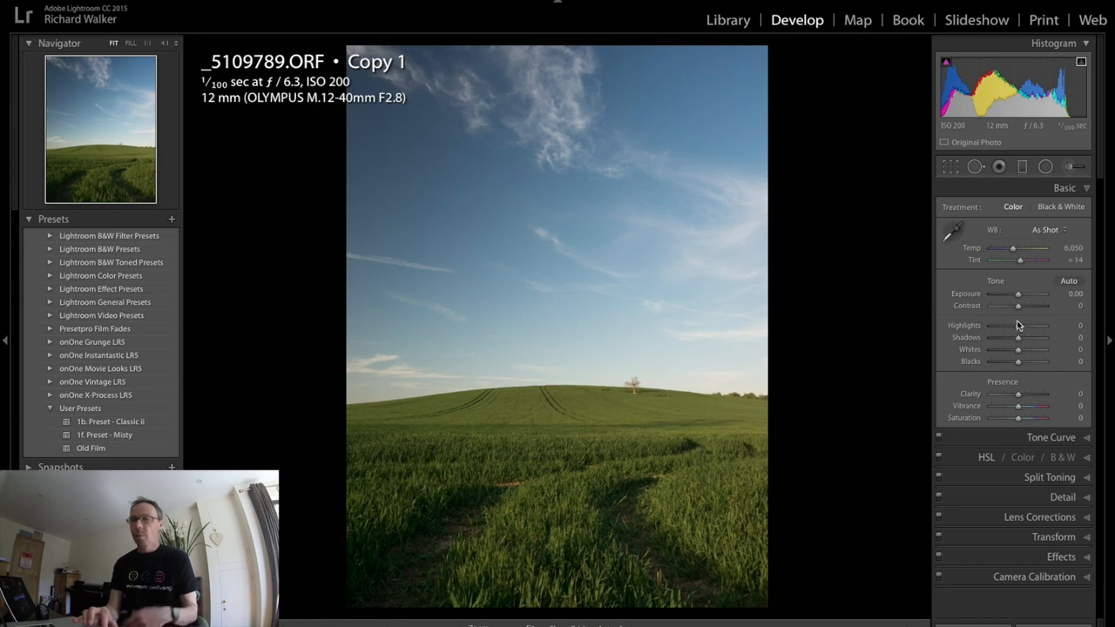
mouse_move(1021, 320)
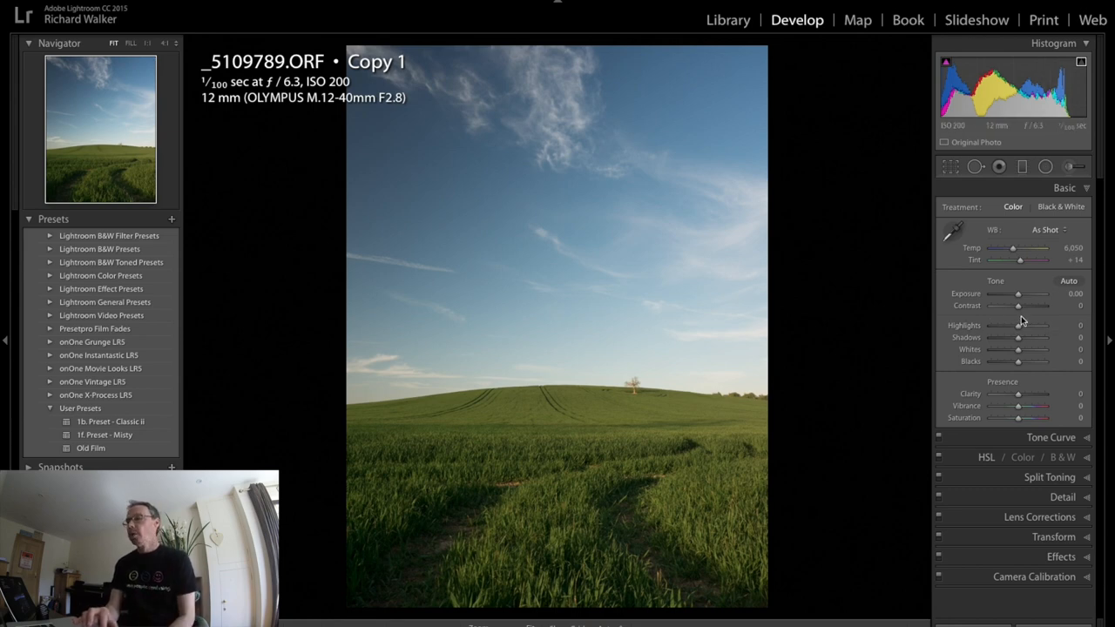
Raise Contrast to +35 and pull Highlights down to -79 in the Basic panel.
drag(1018, 305, 1031, 304)
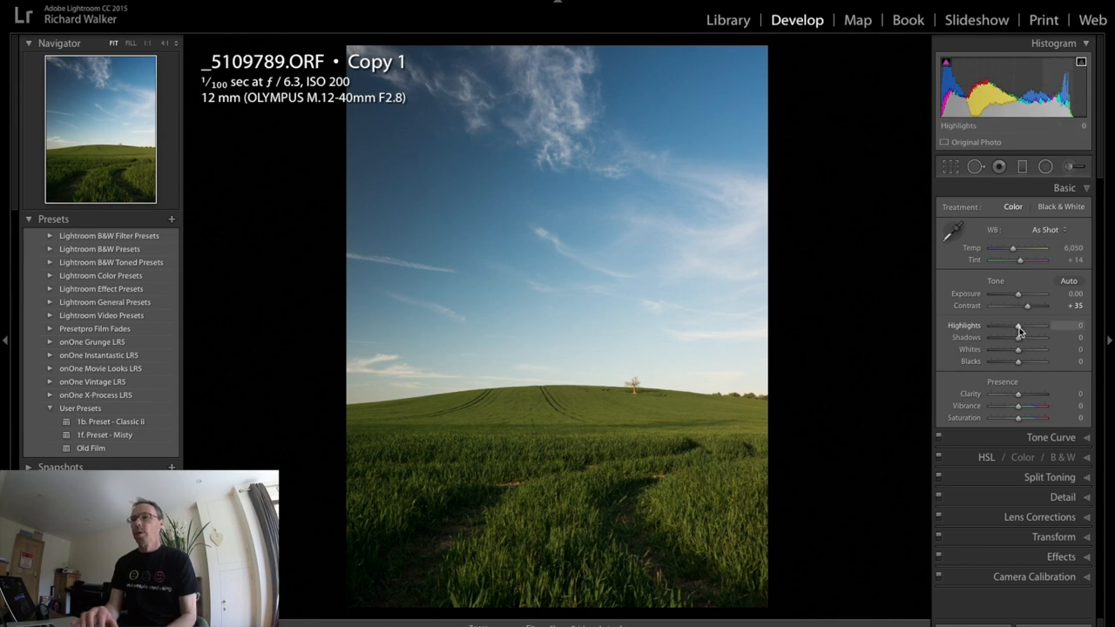
drag(1020, 330, 993, 330)
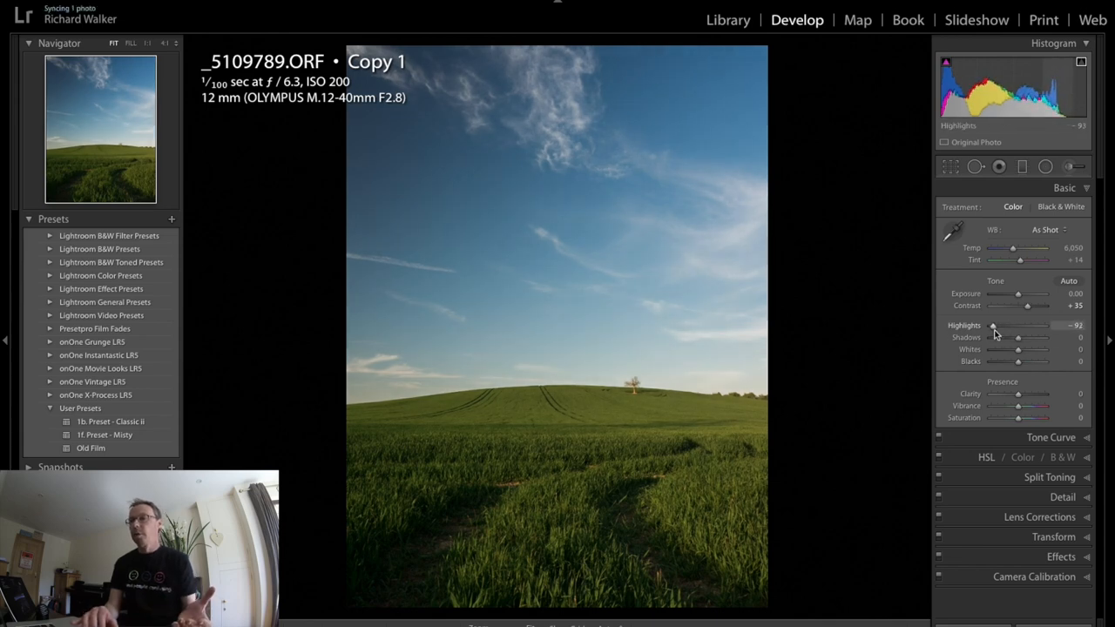
drag(993, 326, 1000, 326)
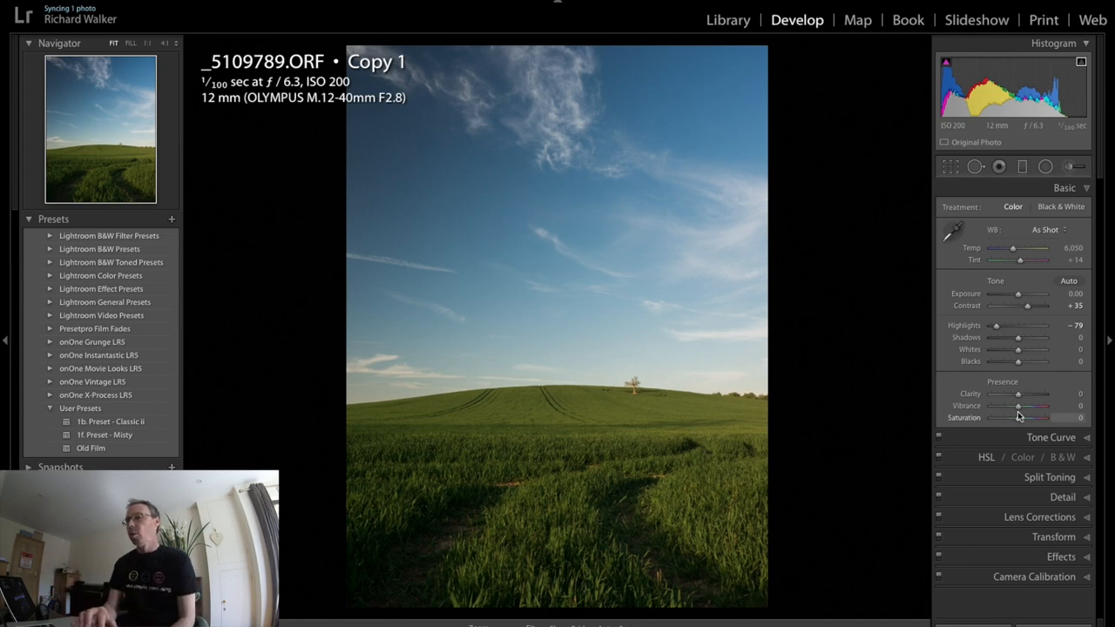
Add Clarity +27 and a subtle Vibrance of +14 to the landscape.
drag(1018, 393, 1027, 394)
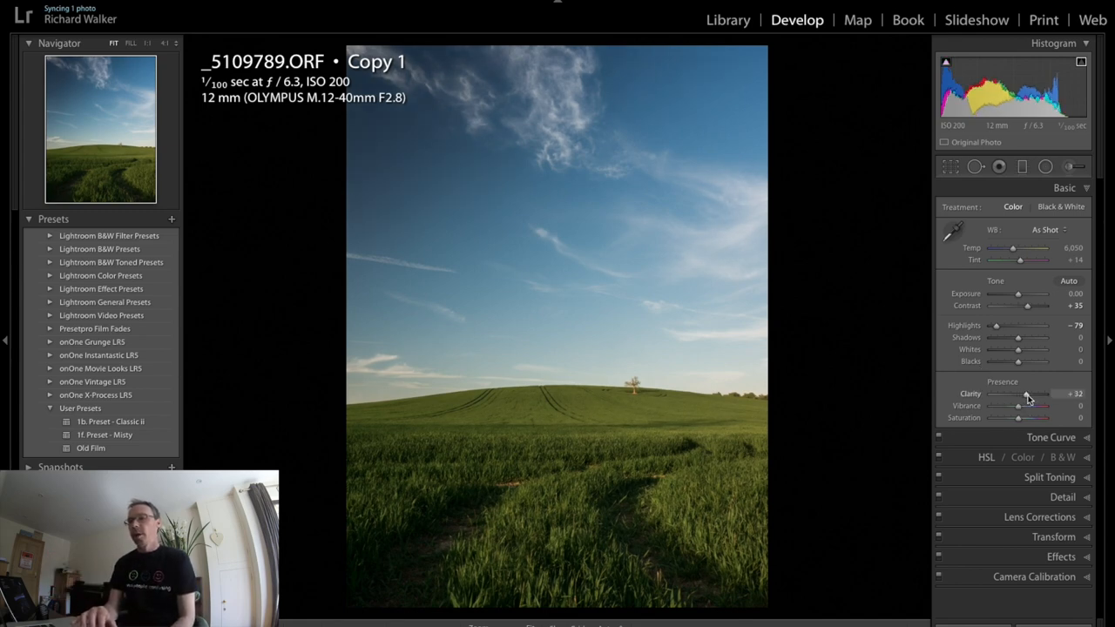
drag(1028, 394, 1026, 394)
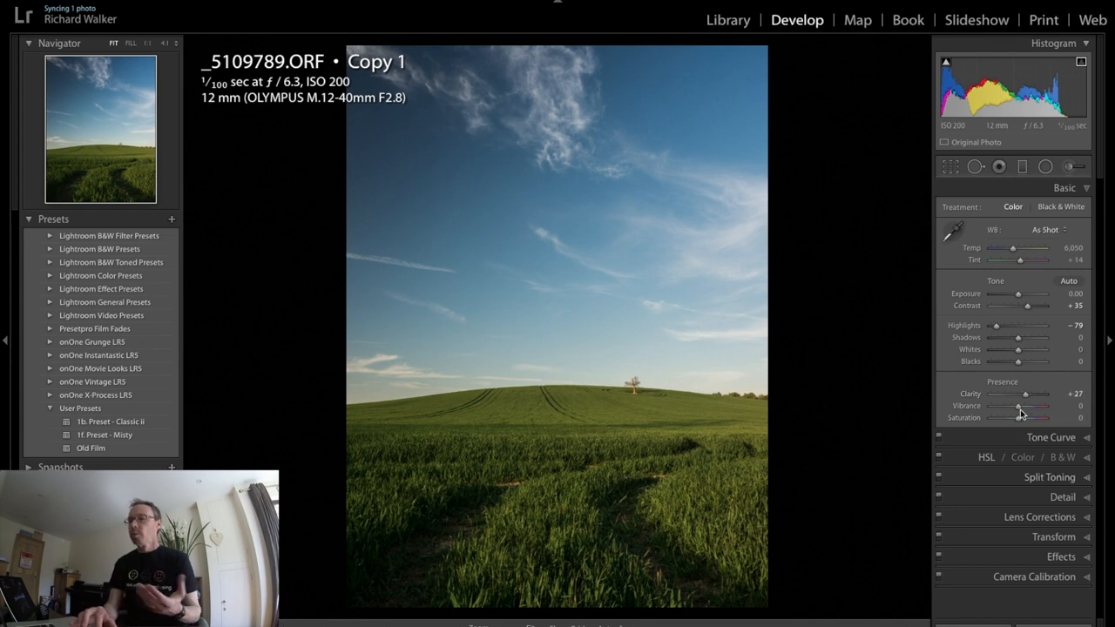
drag(1020, 406, 1041, 406)
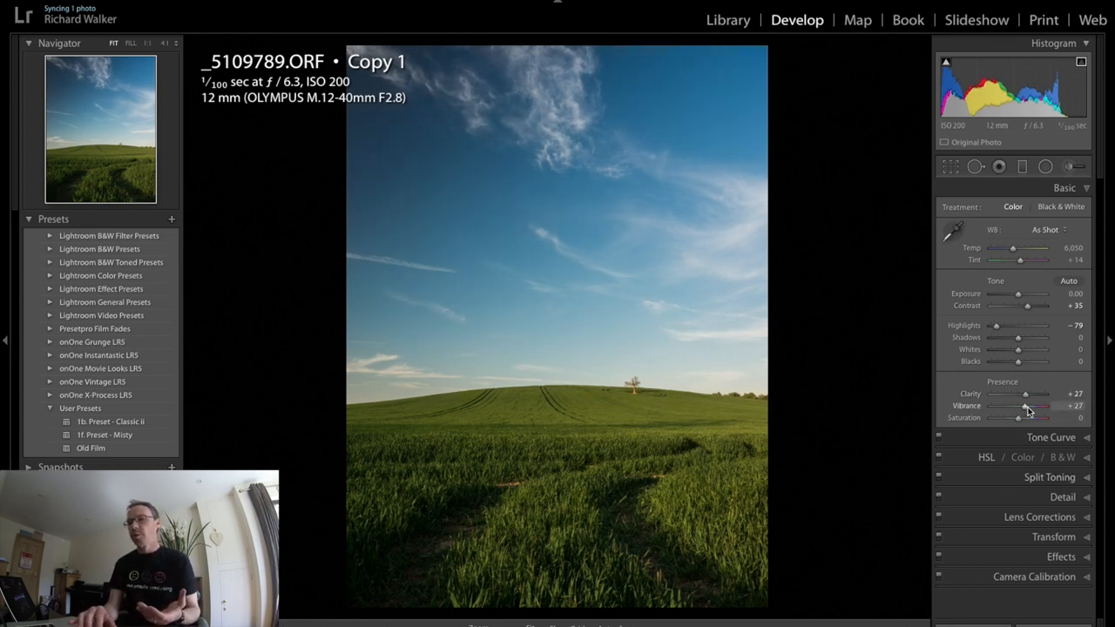
drag(1046, 406, 1021, 406)
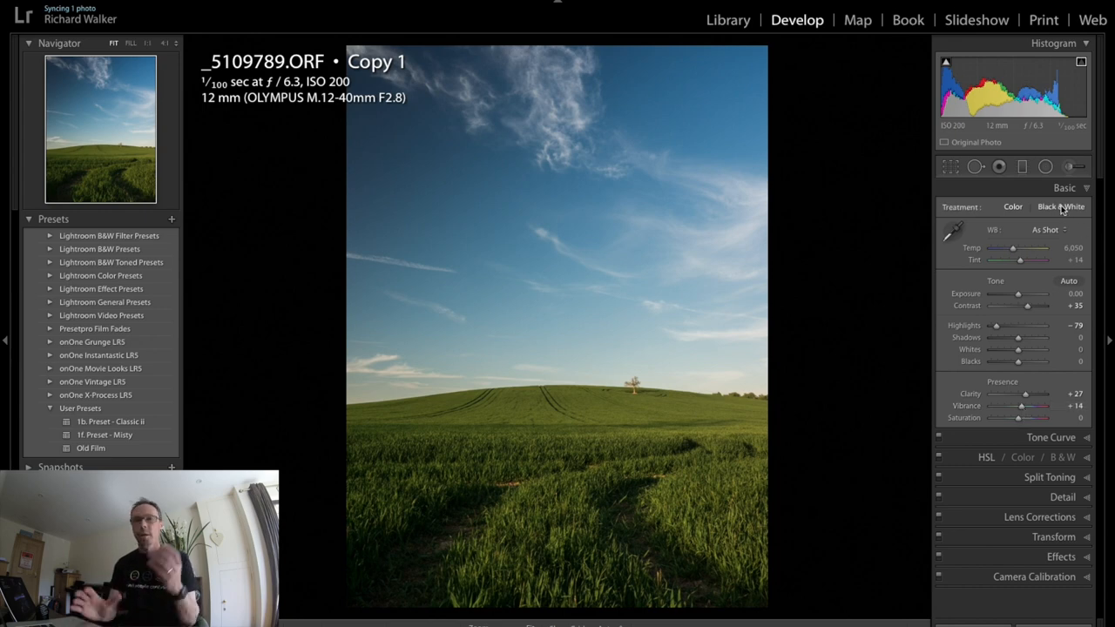
Switch to Black & White treatment and set Dehaze Amount to about +55 in Effects.
click(1076, 206)
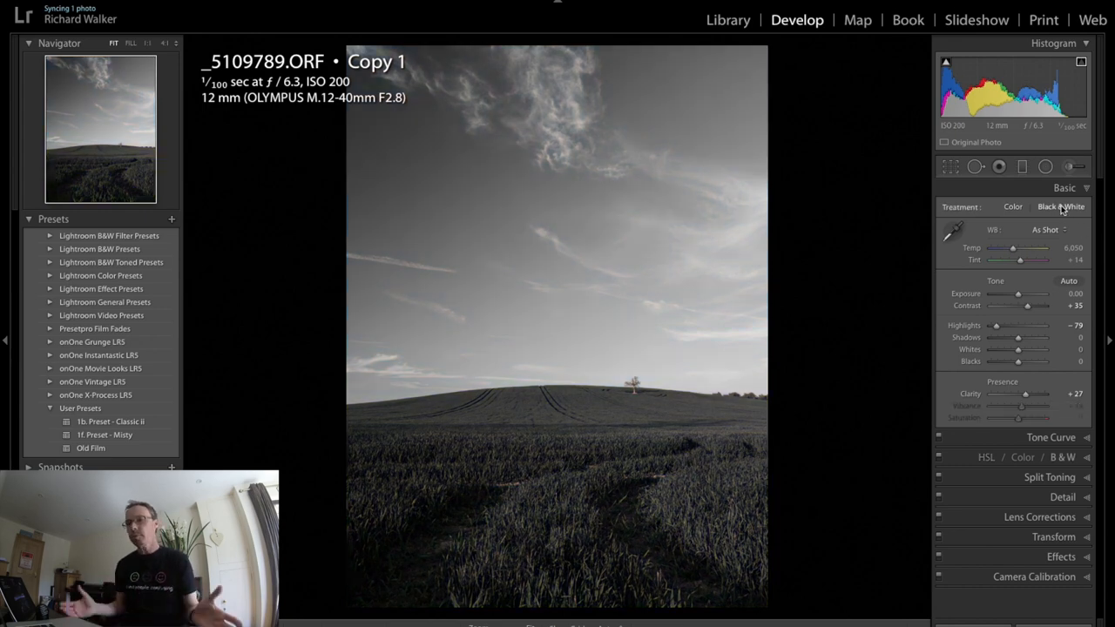
click(1061, 206)
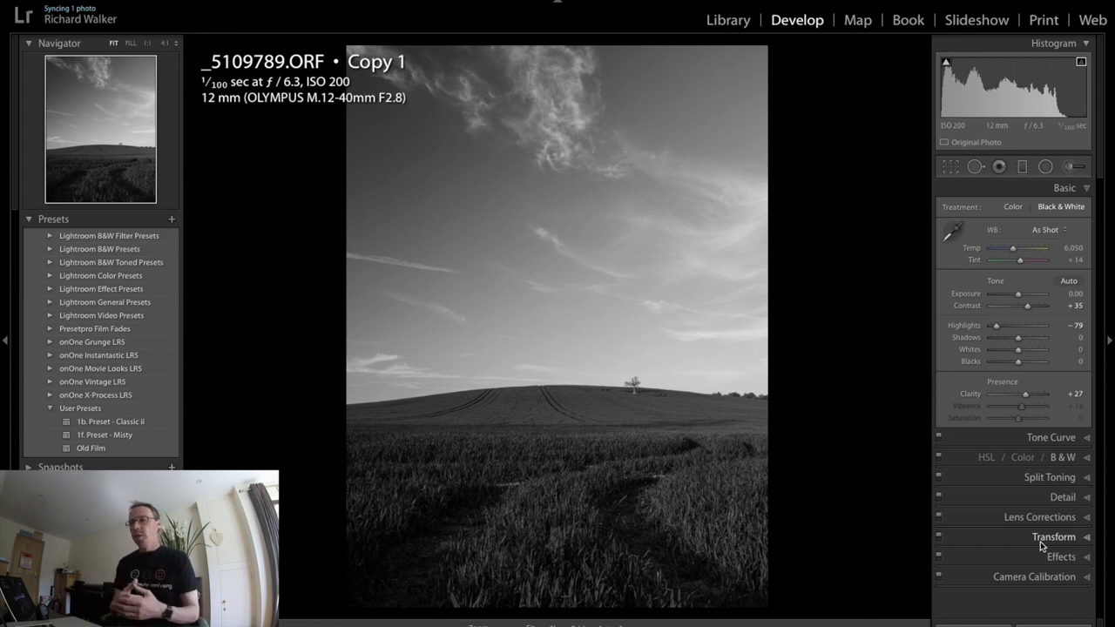
mouse_move(1059, 567)
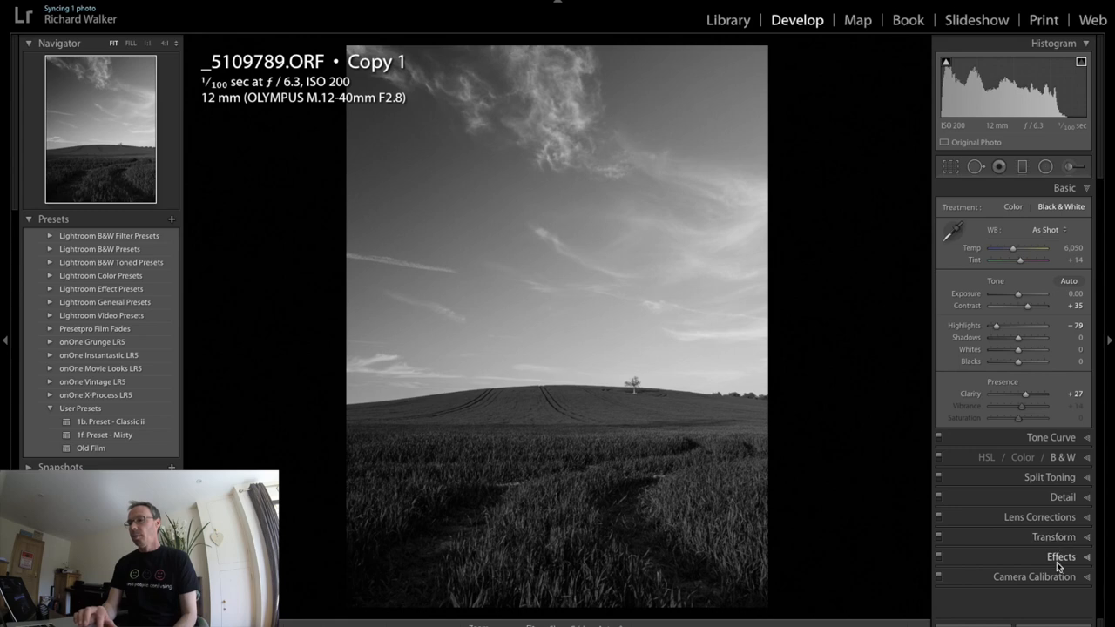
click(1061, 558)
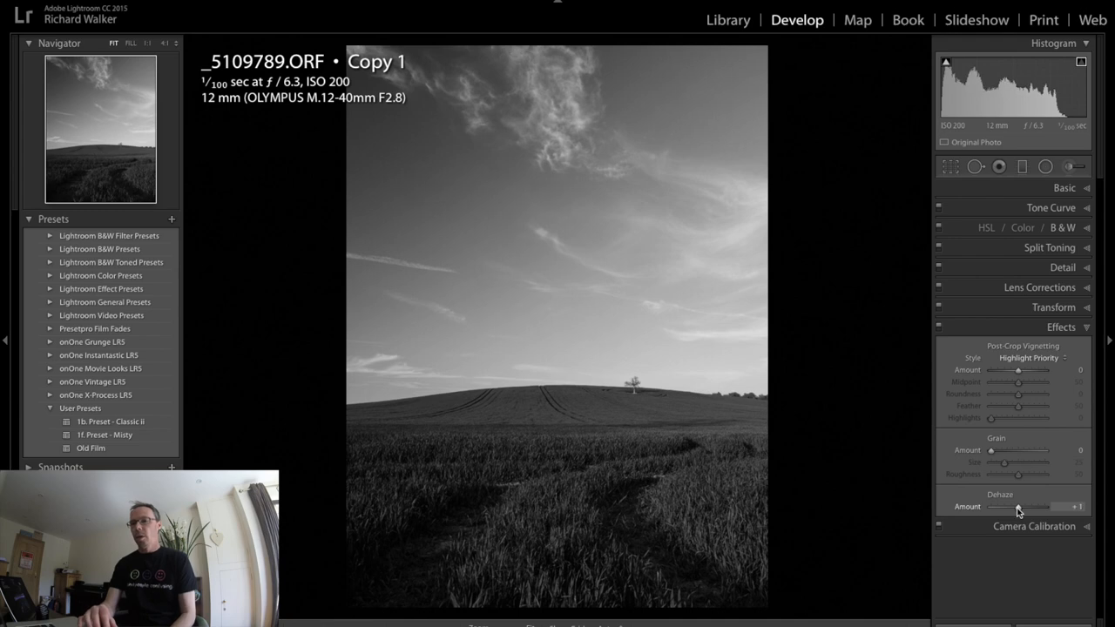
drag(1017, 506, 1055, 507)
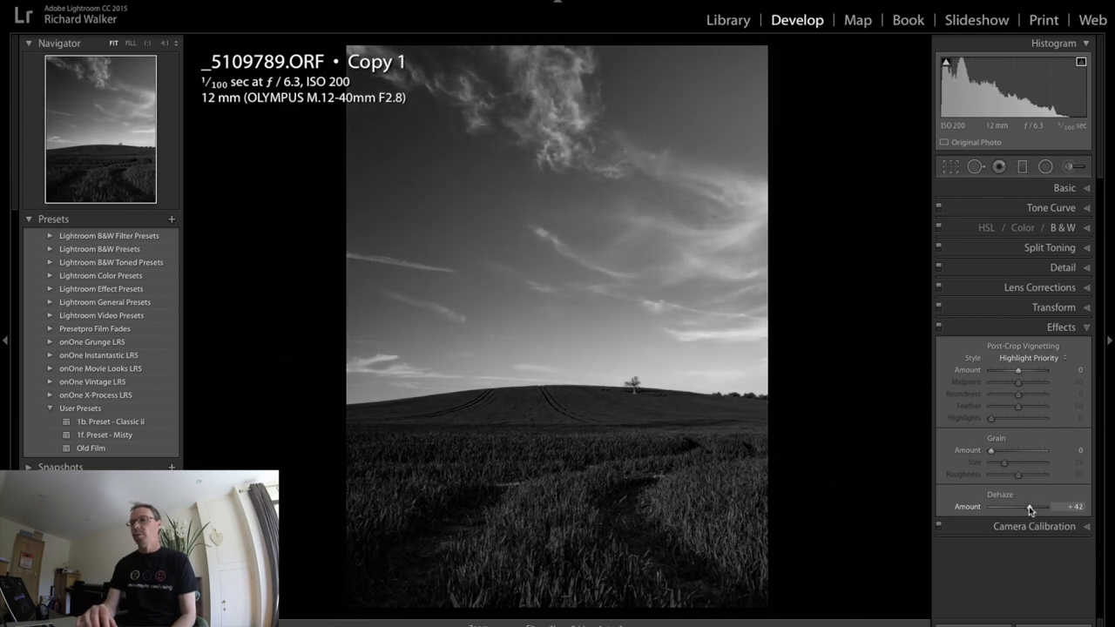
drag(1028, 507, 1035, 507)
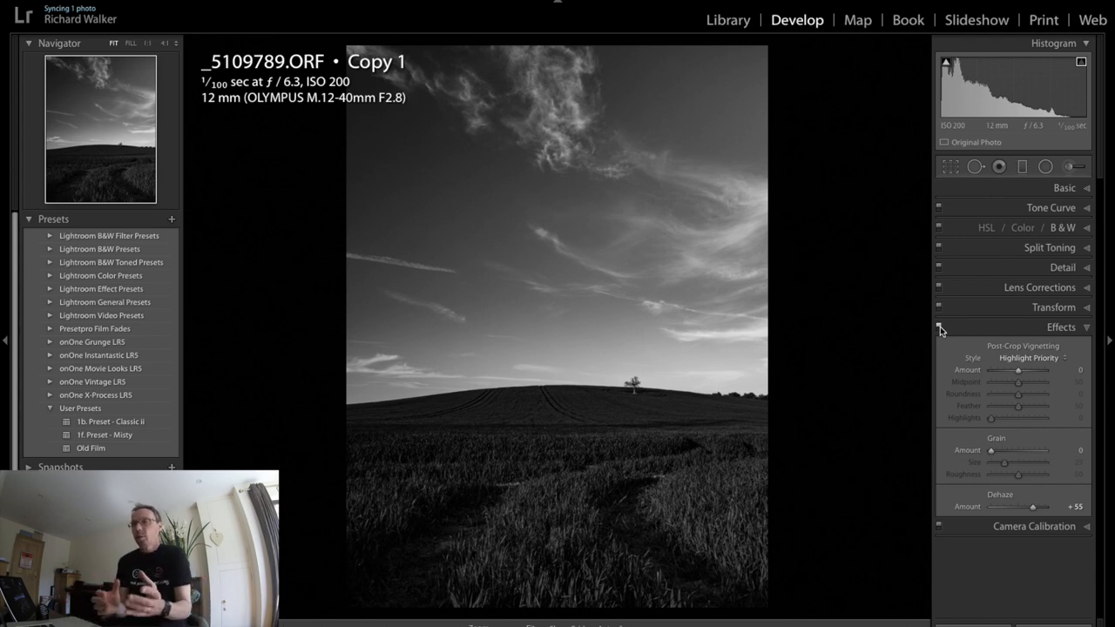
mouse_move(996, 271)
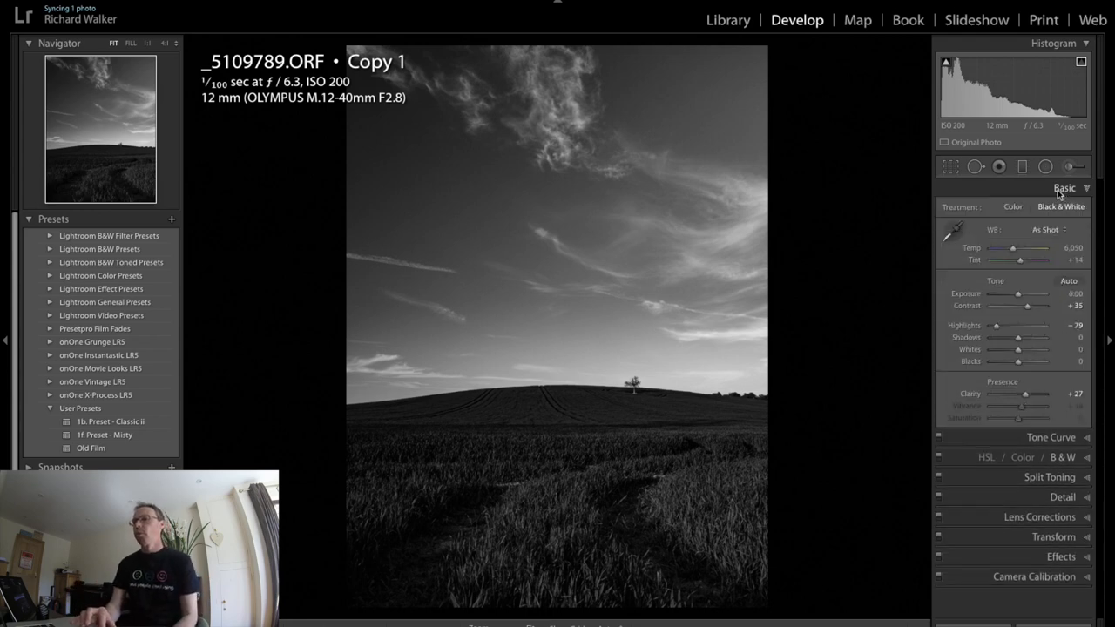
Compare against the Color treatment and the unedited first History step, then return to the latest B&W edit.
click(1012, 205)
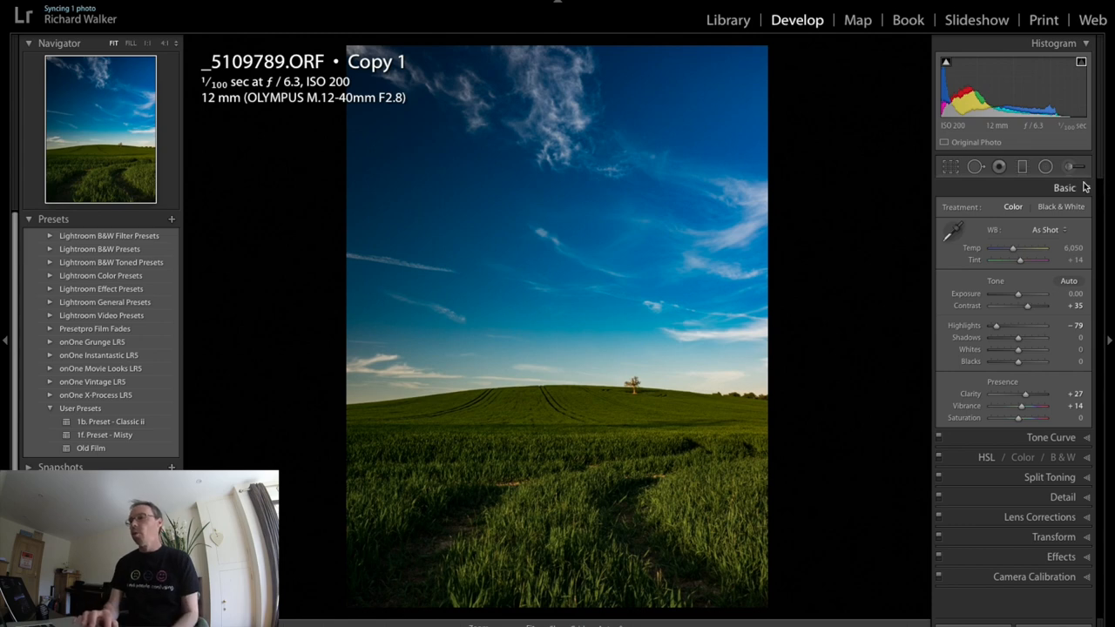
click(1061, 205)
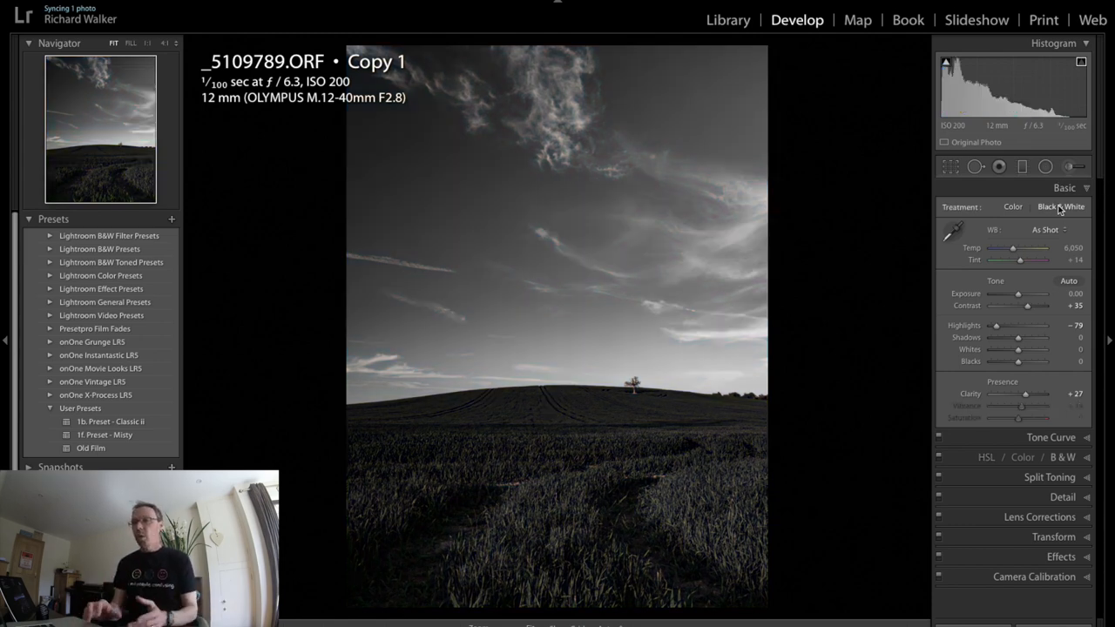
click(1061, 206)
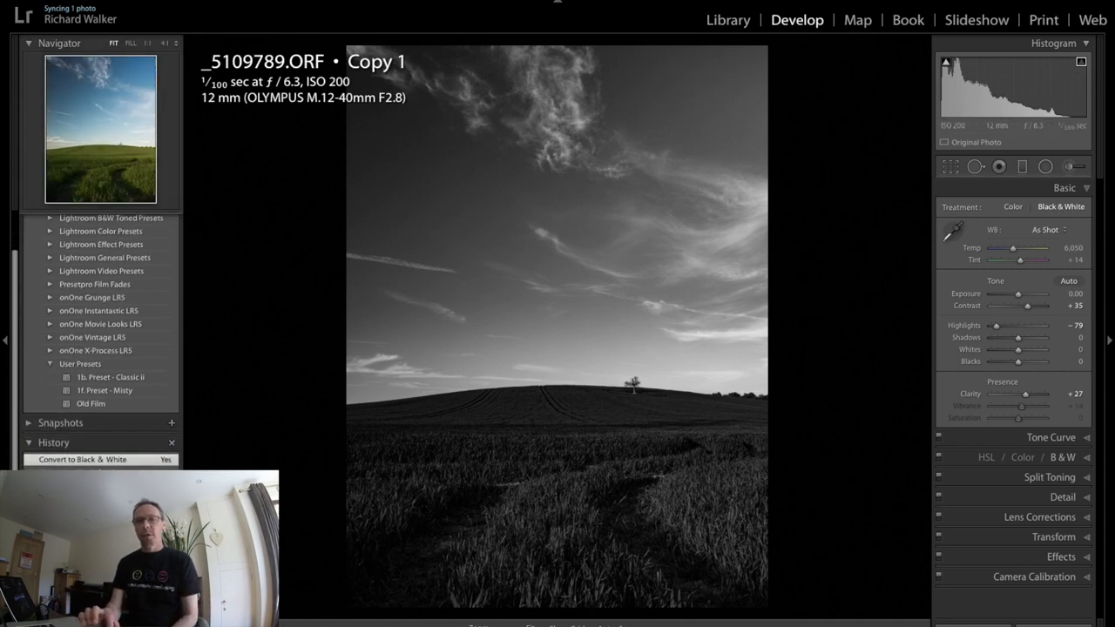
click(1014, 206)
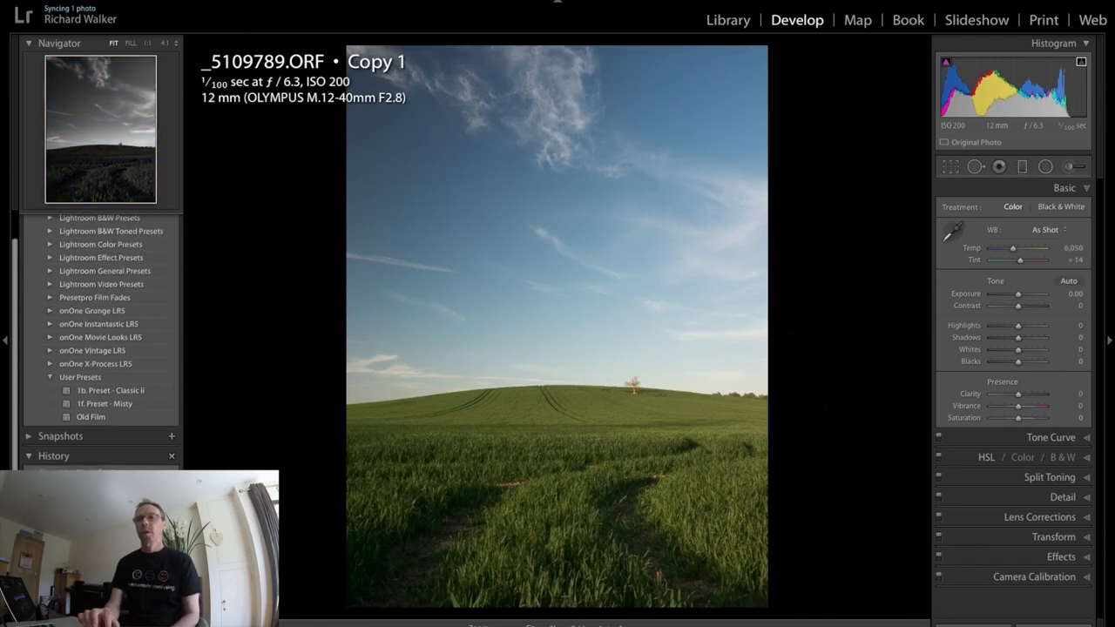
click(1061, 205)
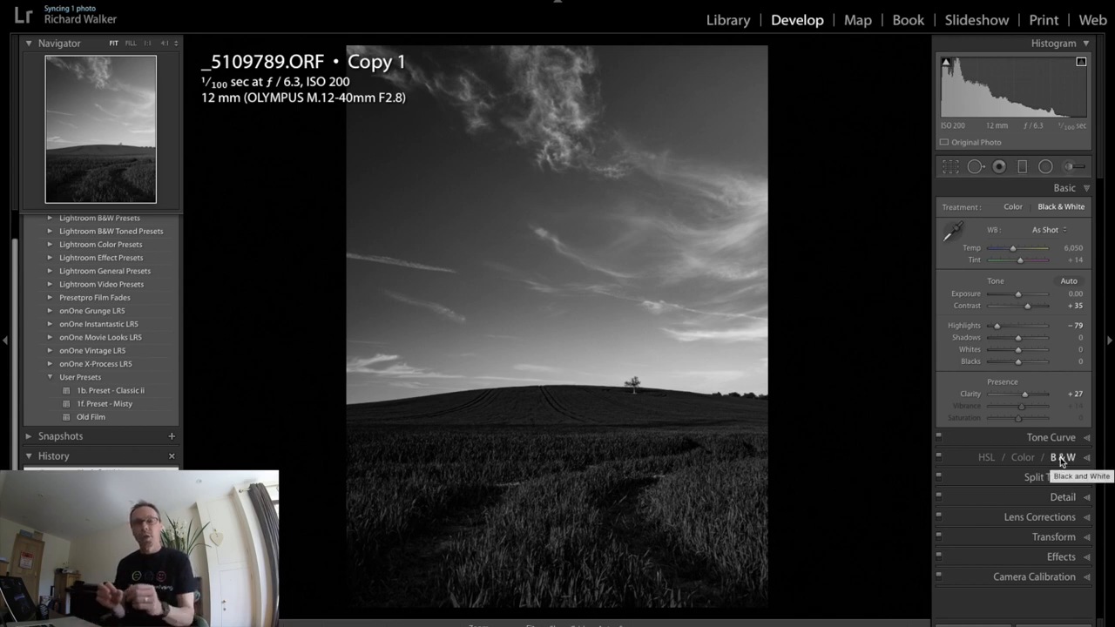
In the B&W mix, drag the Blue slider far left to darken the sky behind the clouds.
click(1063, 457)
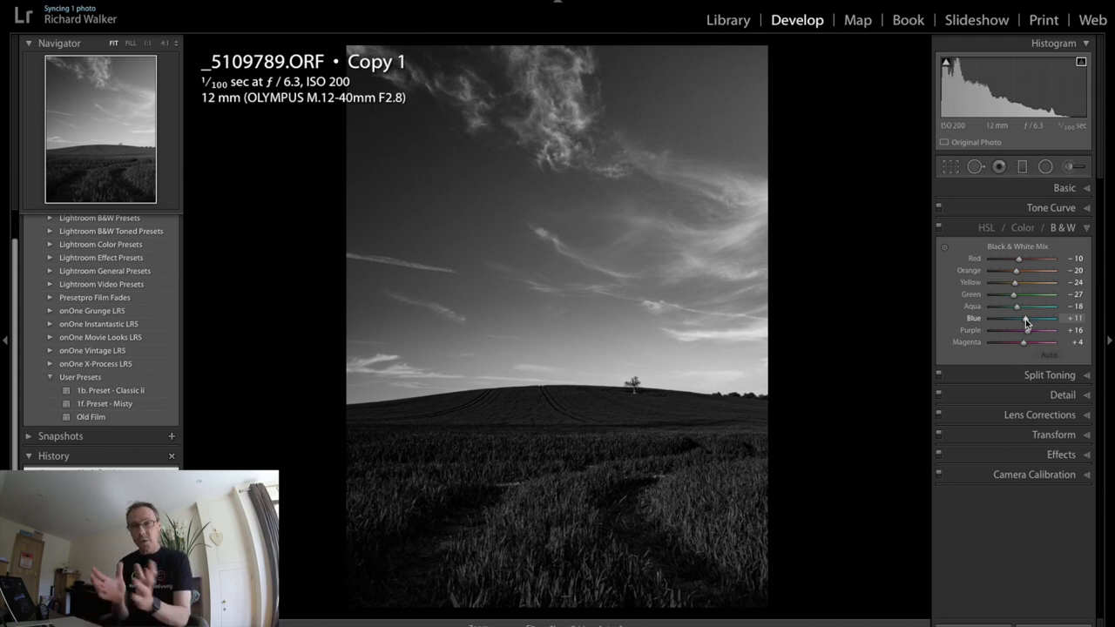
drag(1033, 318, 1021, 317)
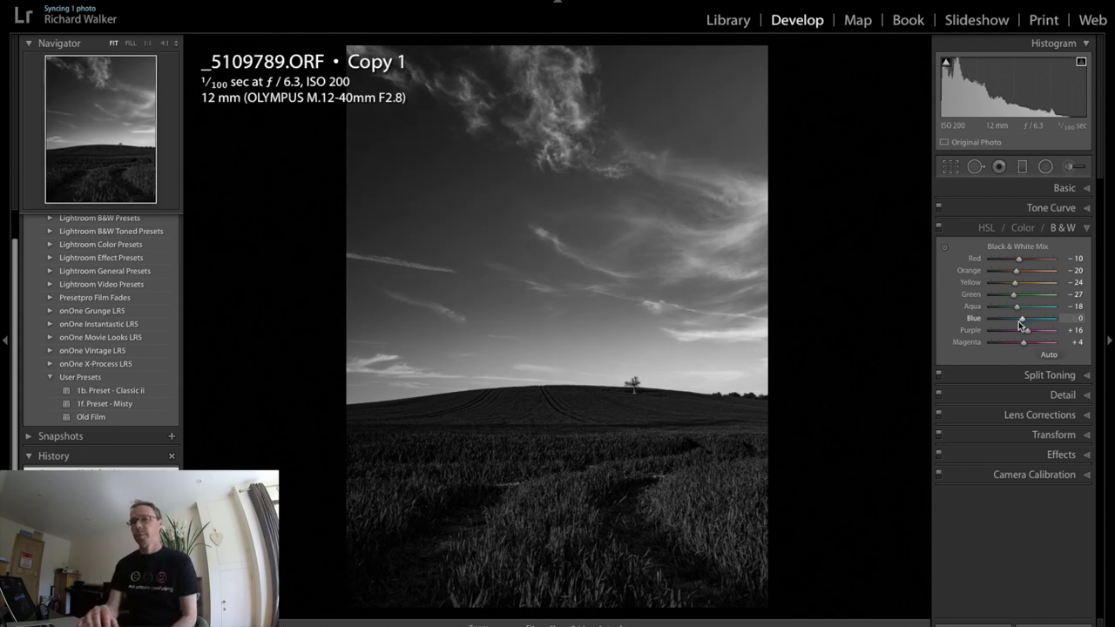
drag(1024, 317, 1007, 317)
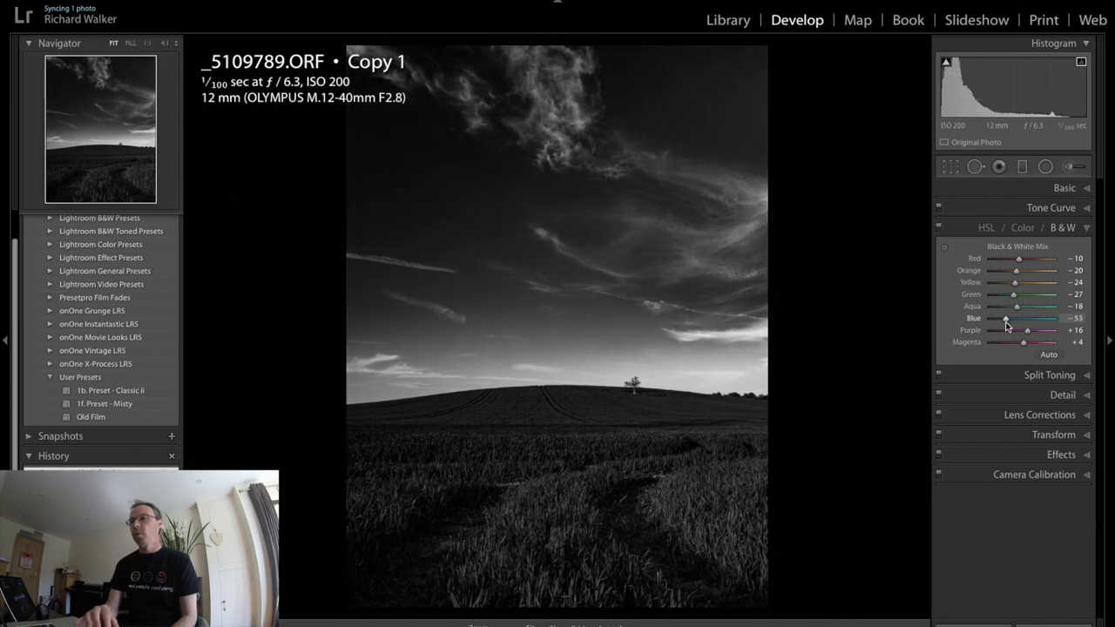
drag(1007, 317, 1000, 317)
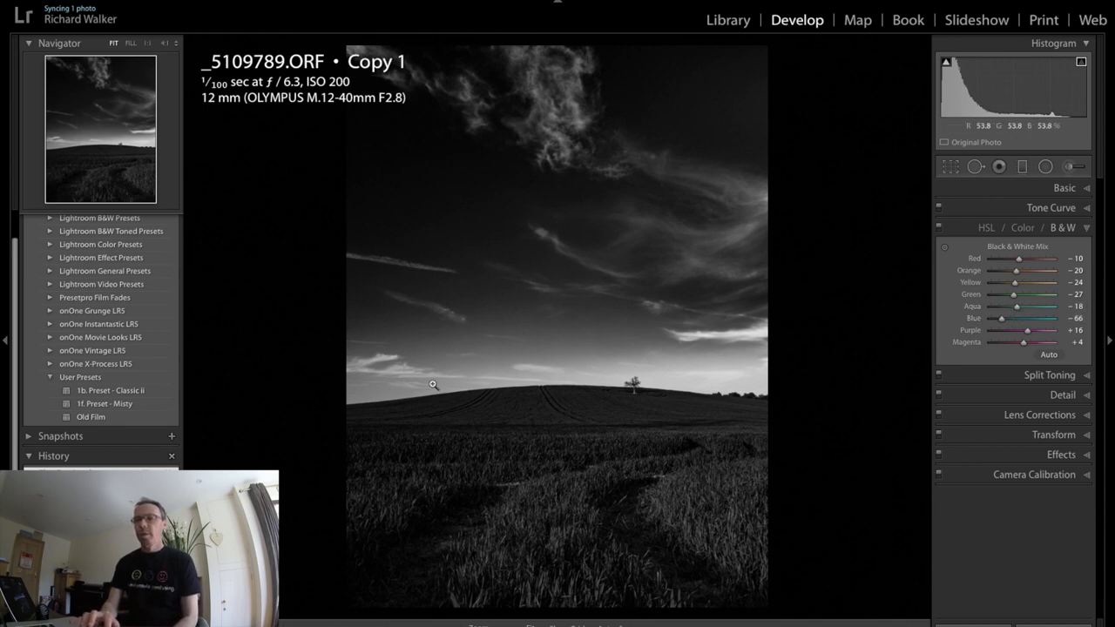
mouse_move(648, 392)
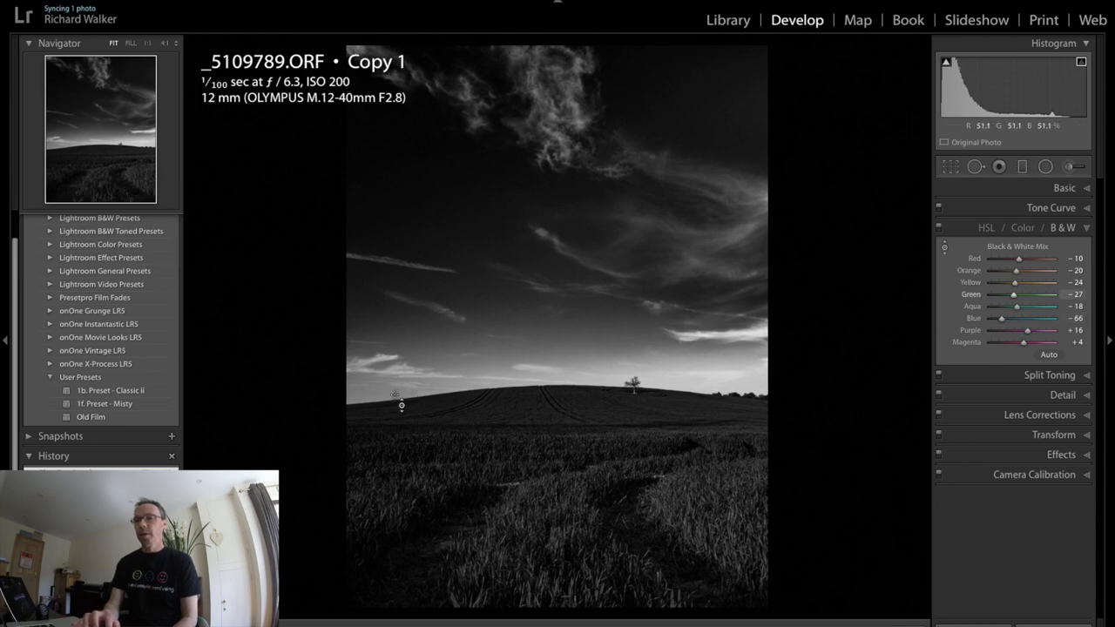
Brighten the Aqua and Green tones in the B&W mix and view the colour version.
drag(1014, 293, 1001, 293)
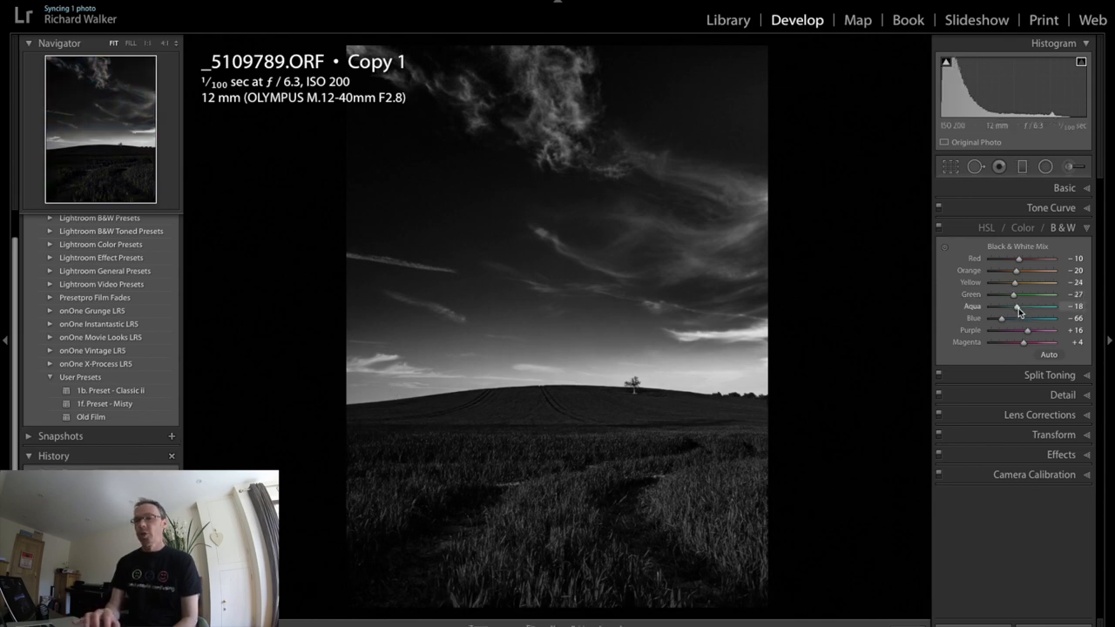
drag(1019, 307, 1026, 306)
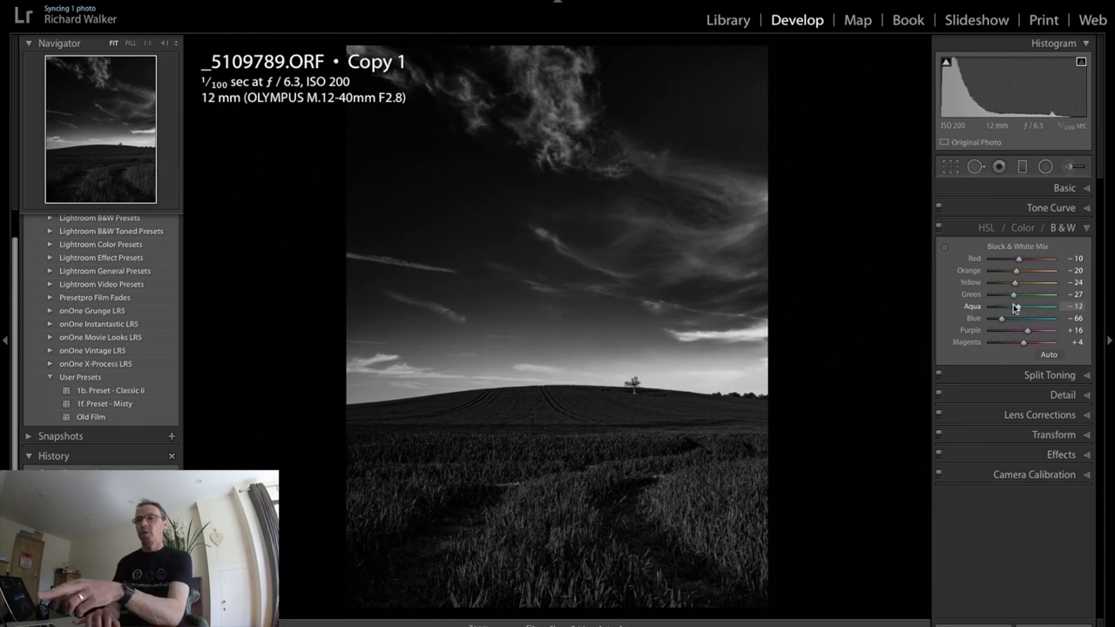
drag(1014, 306, 993, 307)
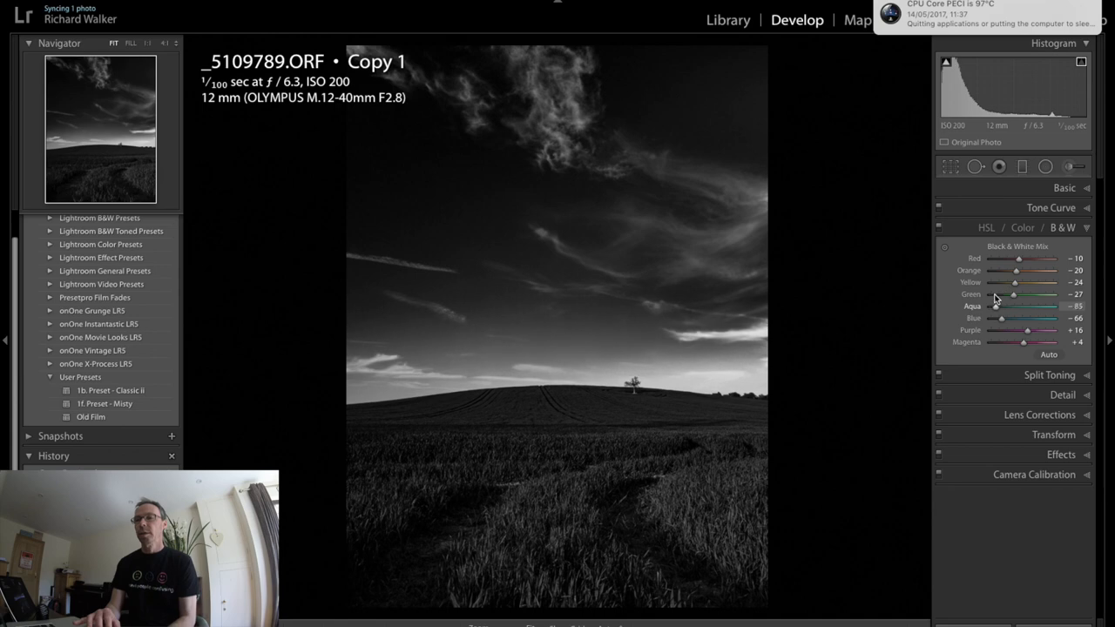
drag(1019, 306, 996, 307)
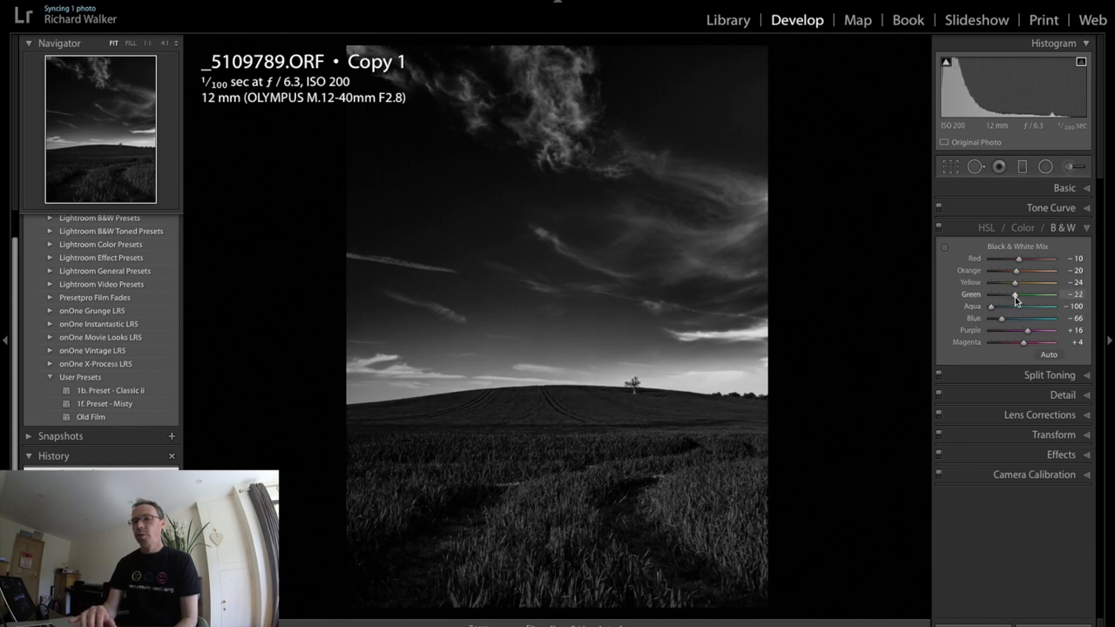
drag(1025, 293, 1012, 293)
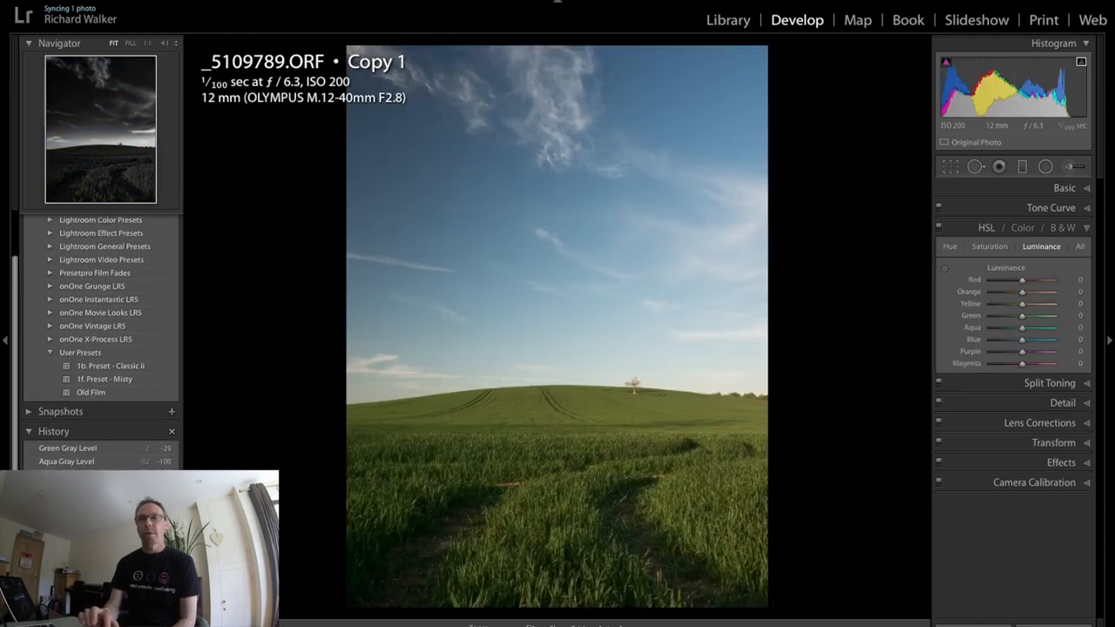
Restore the B&W treatment, keeping the adjusted green, aqua and blue mix.
click(1063, 227)
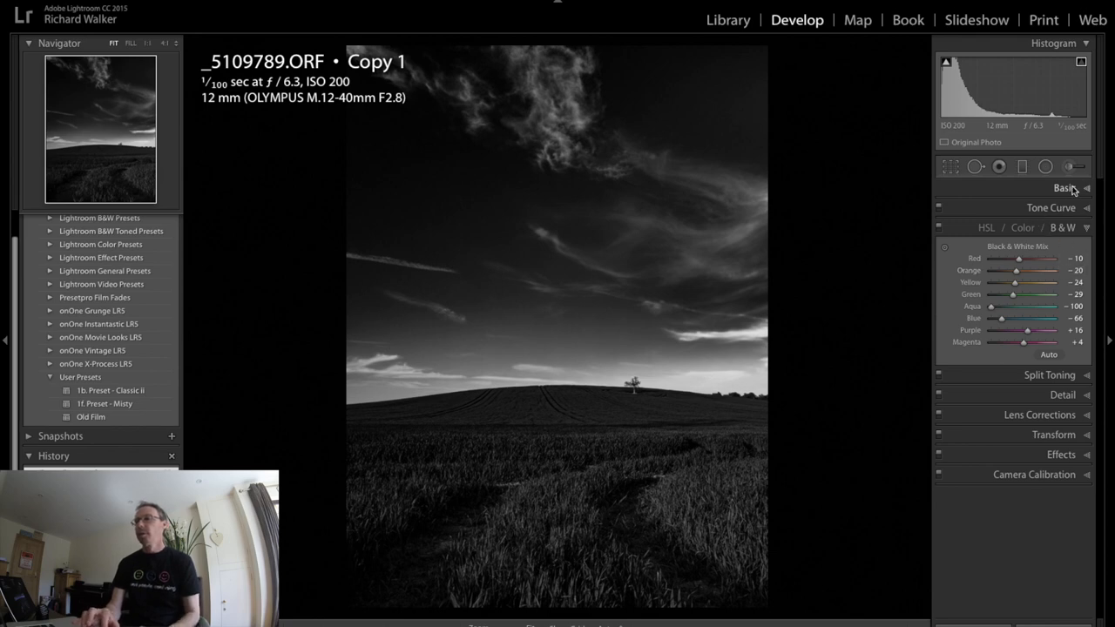
Check the colour version via the Basic panel and return to the B&W mix.
click(1014, 206)
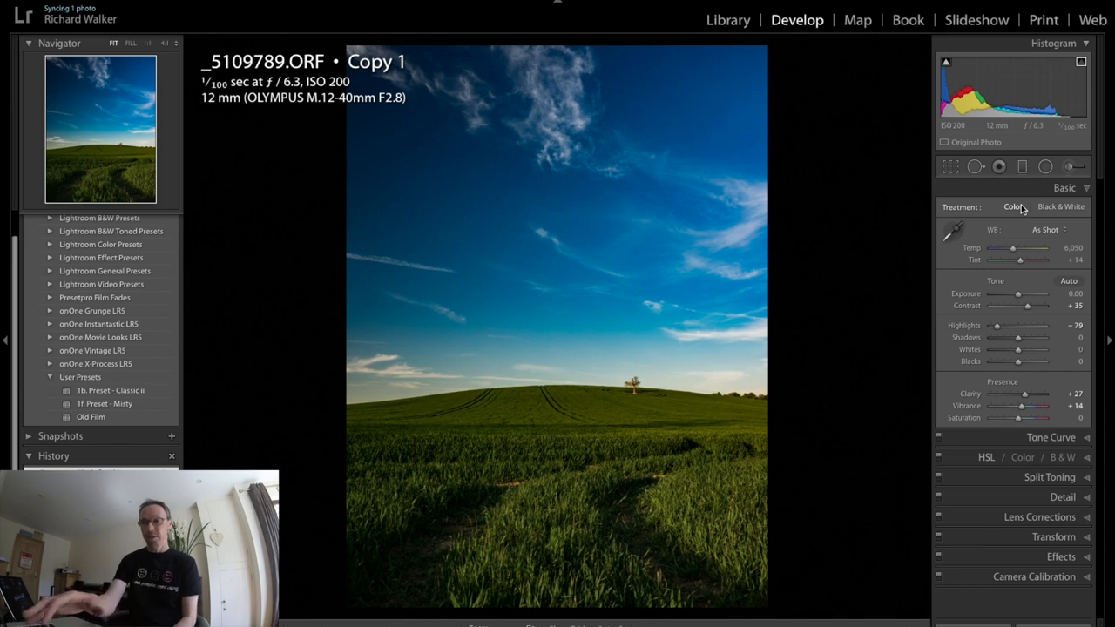
mouse_move(456, 299)
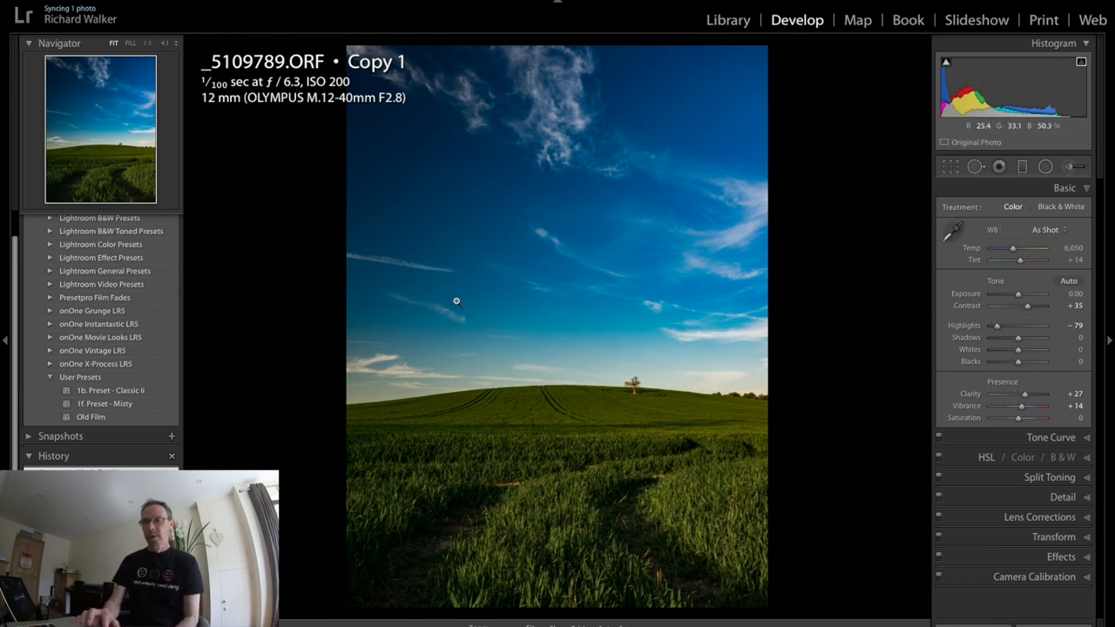
mouse_move(519, 482)
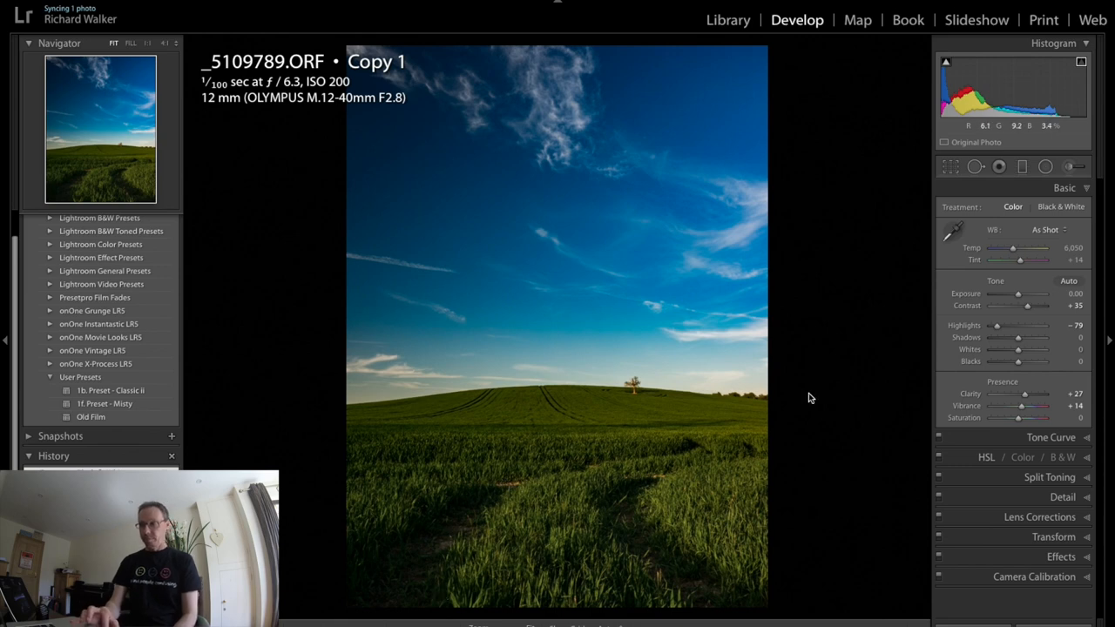
click(1061, 205)
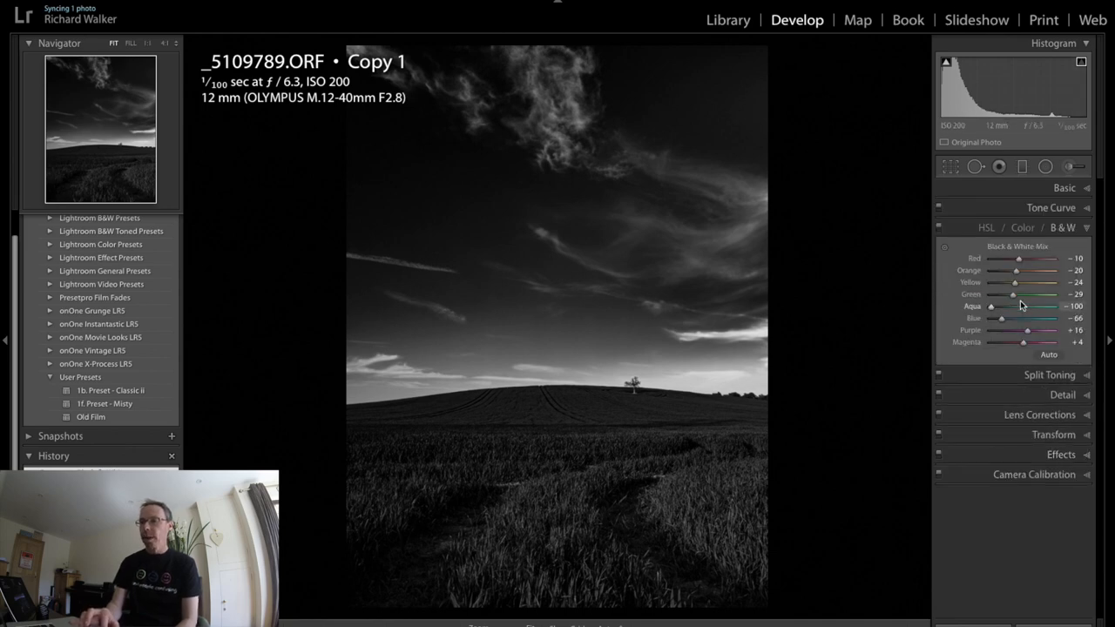
mouse_move(1017, 286)
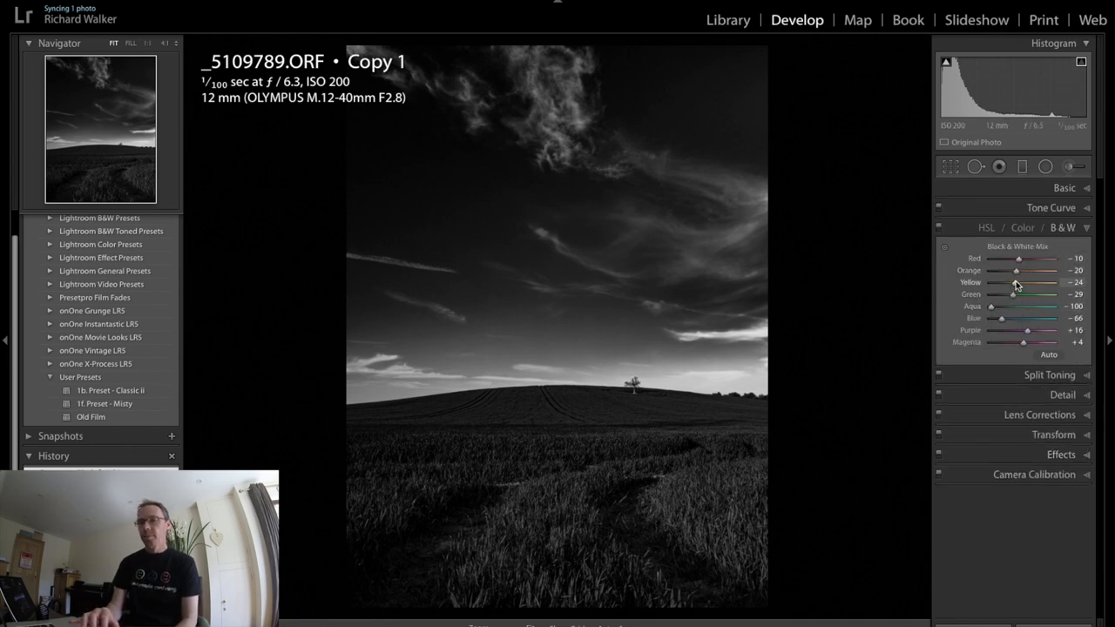
Brighten the Yellow tones in the B&W mix with several fine adjustments.
drag(1028, 282, 1054, 282)
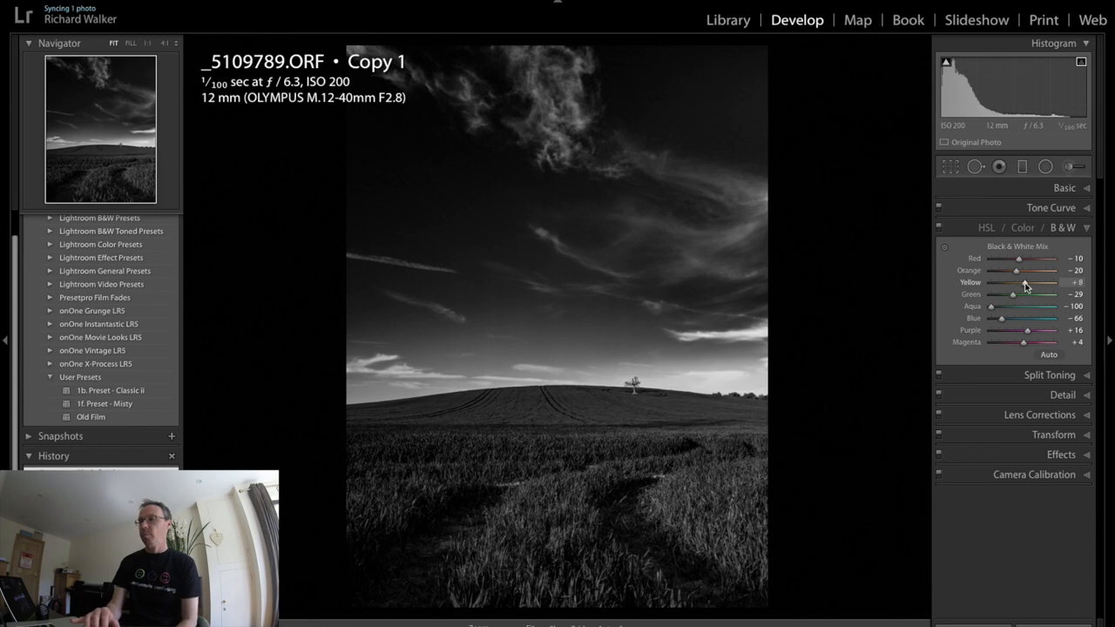
drag(1024, 282, 1020, 289)
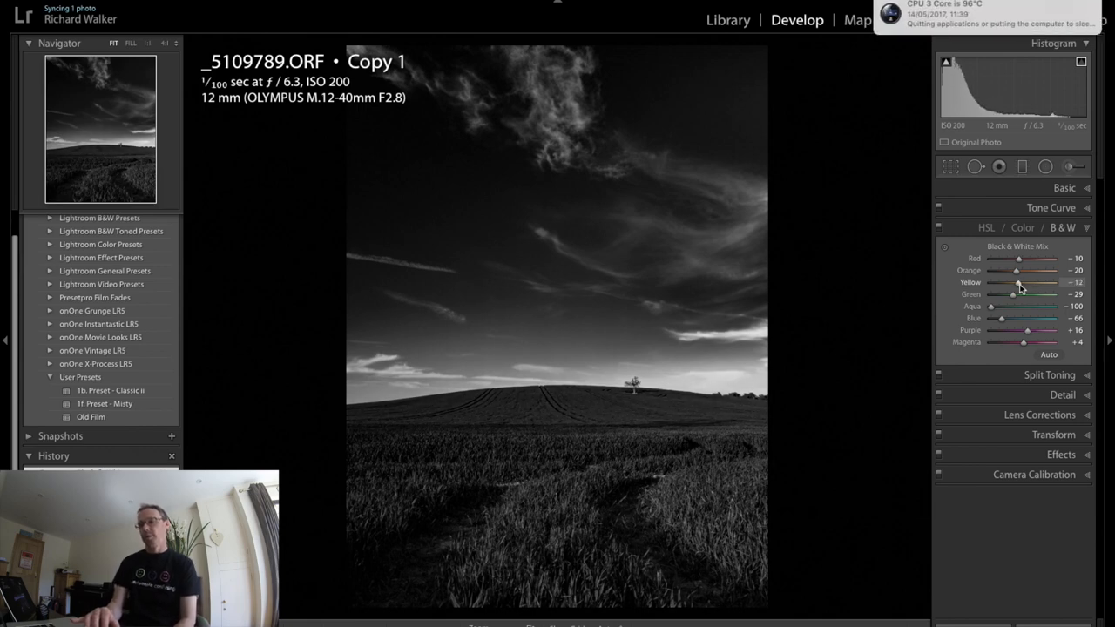
drag(1014, 282, 1025, 283)
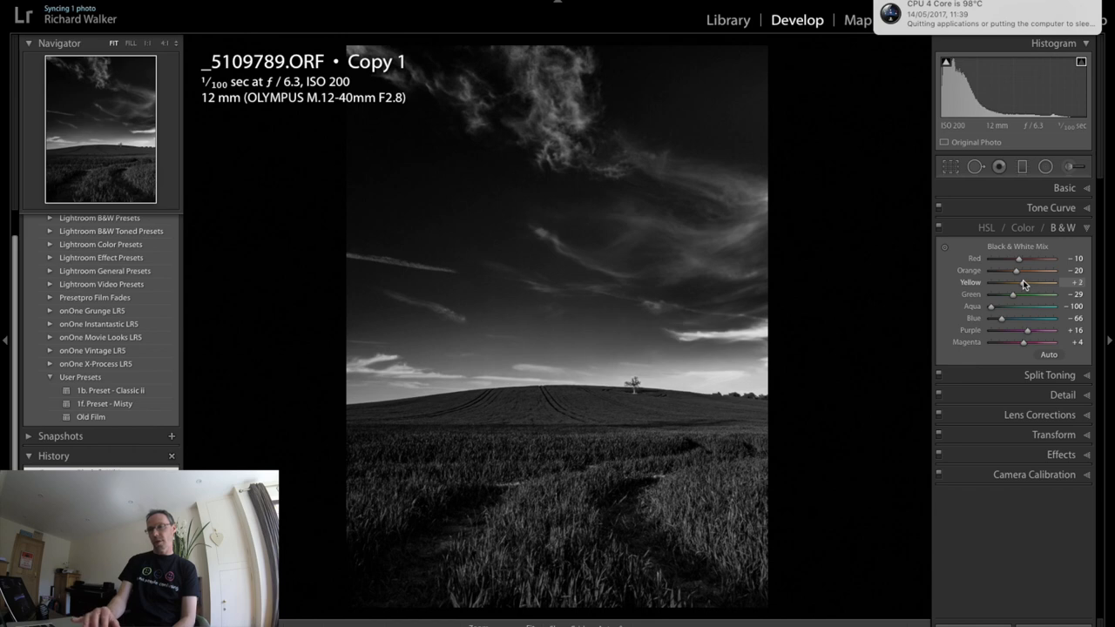
drag(1028, 282, 1021, 283)
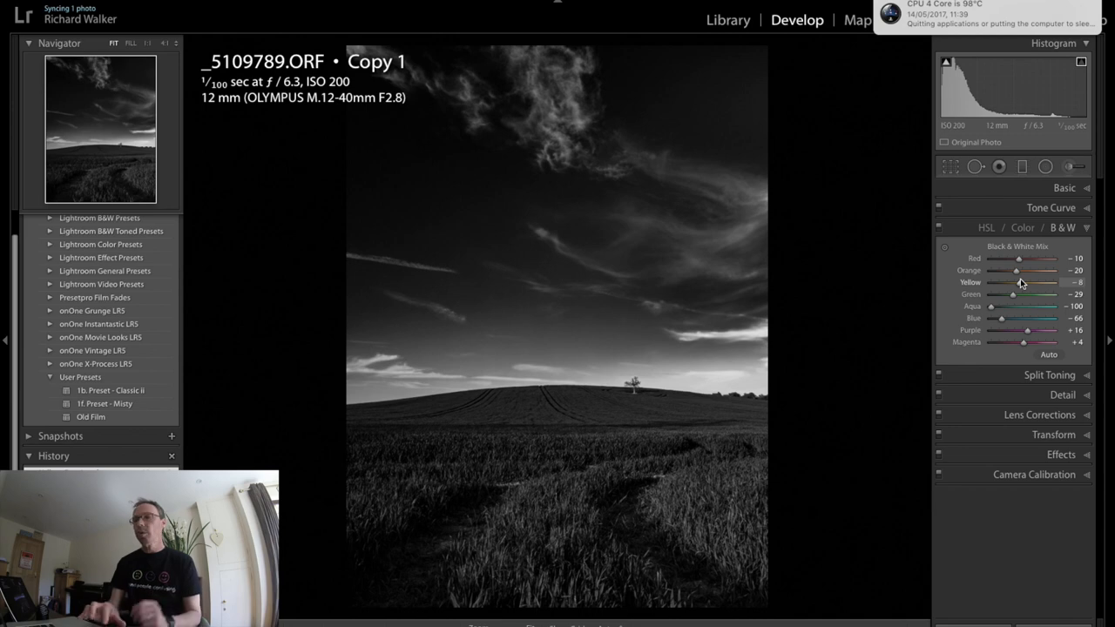
mouse_move(1049, 167)
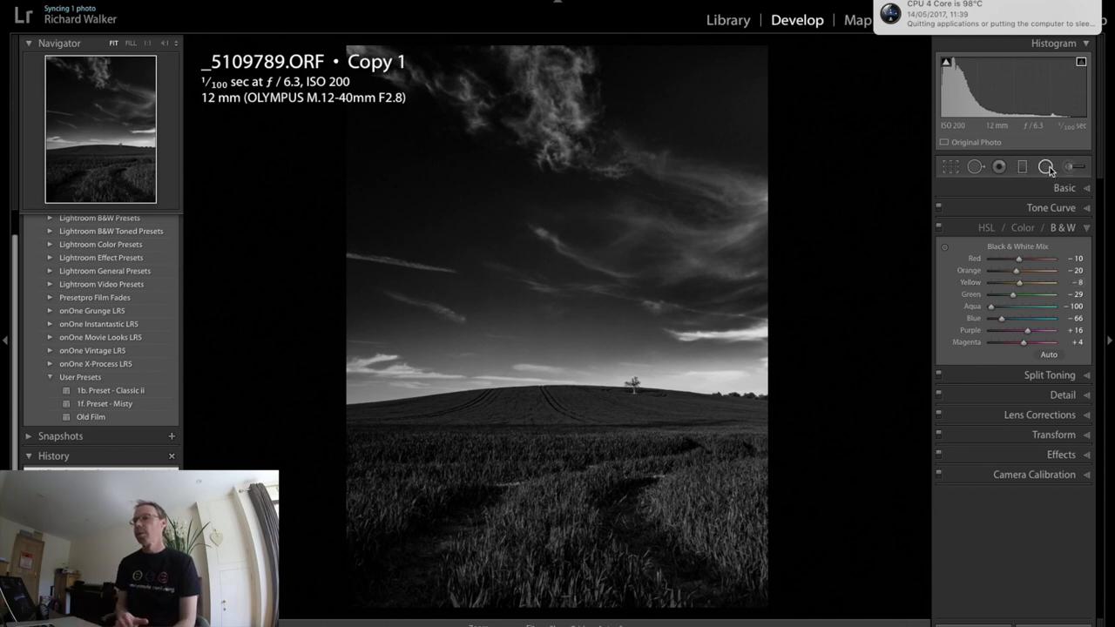
click(1045, 168)
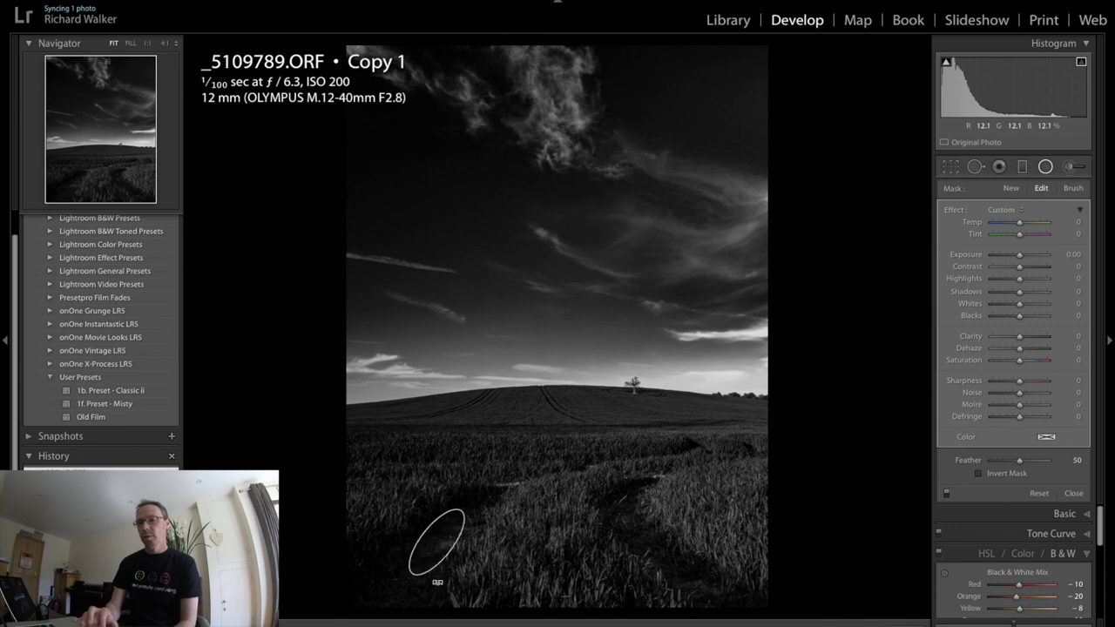
Draw a Radial Filter ellipse over the lower-left foreground track.
click(436, 544)
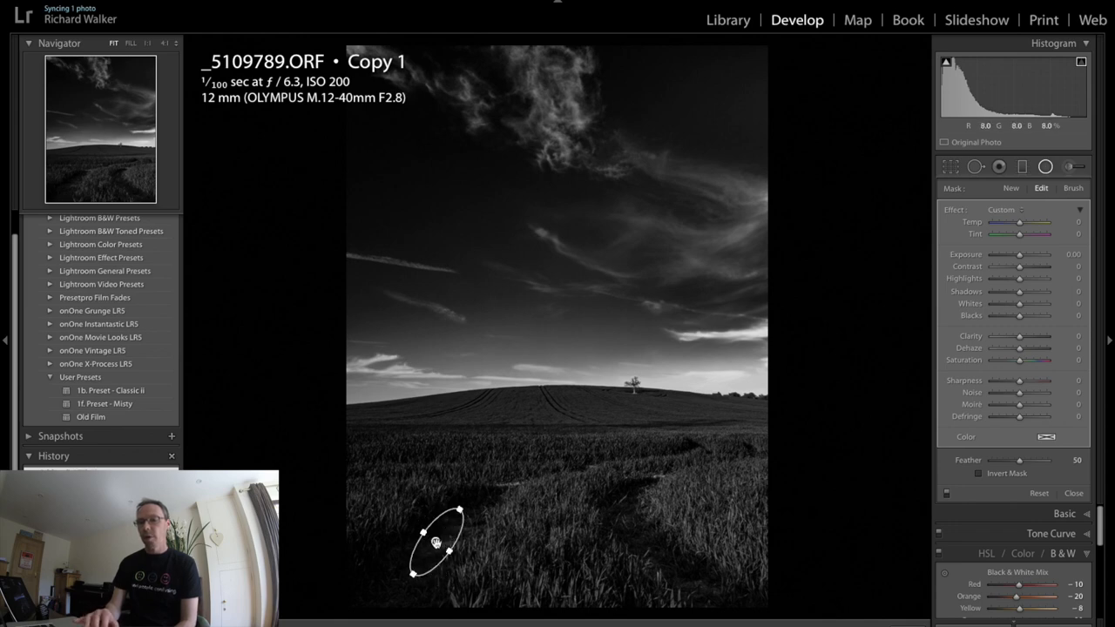
drag(436, 543, 392, 584)
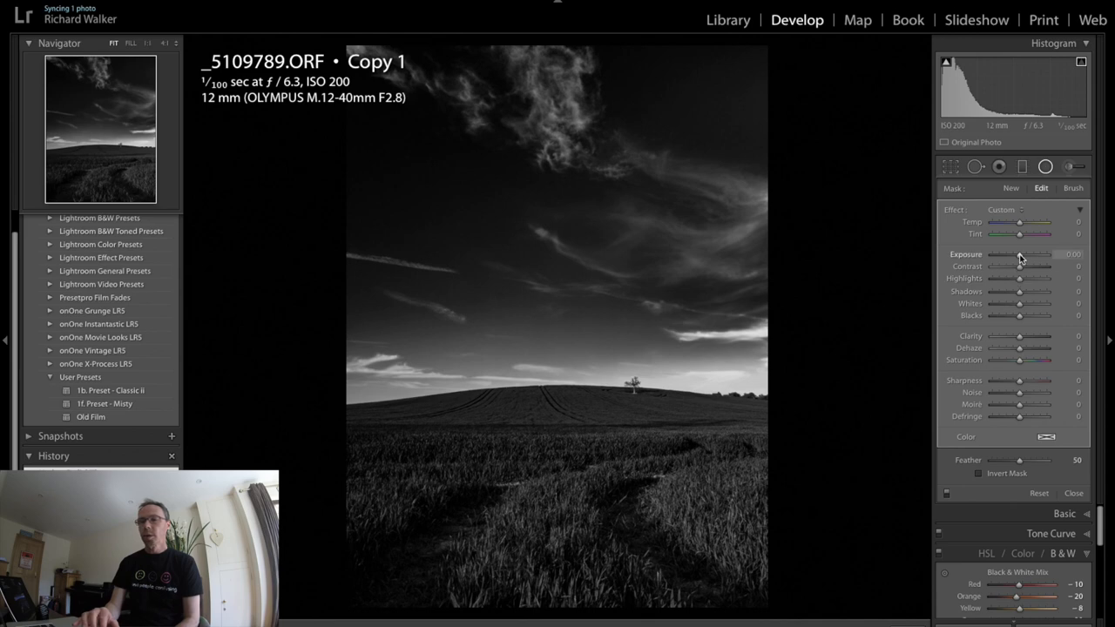
Invert the radial mask and raise Exposure inside the left track oval to about +2.19.
drag(1031, 255, 1048, 255)
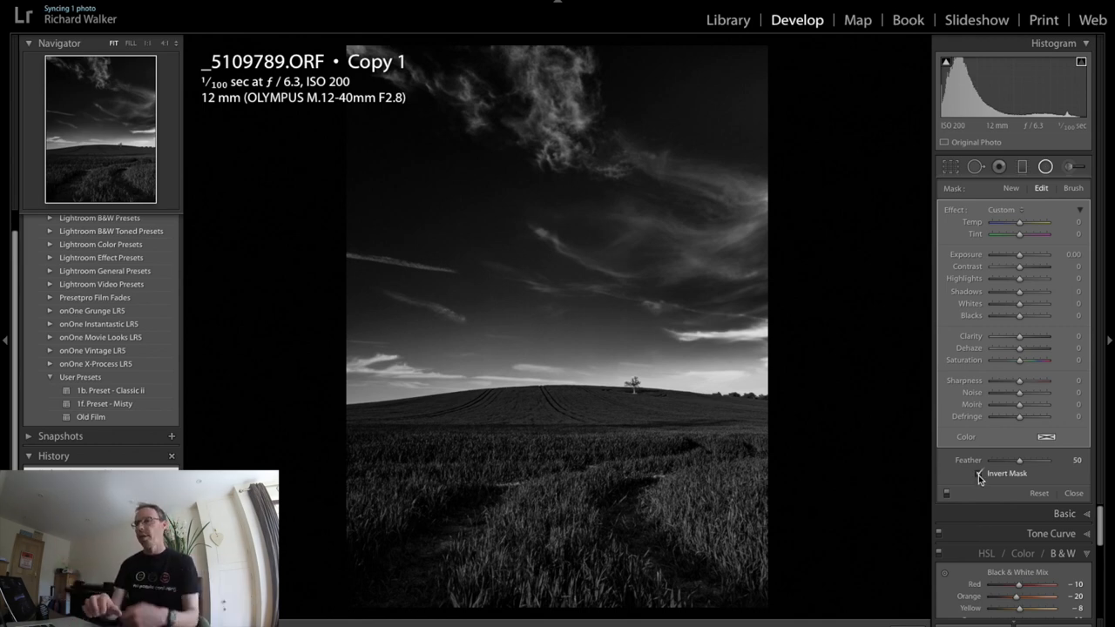
click(979, 474)
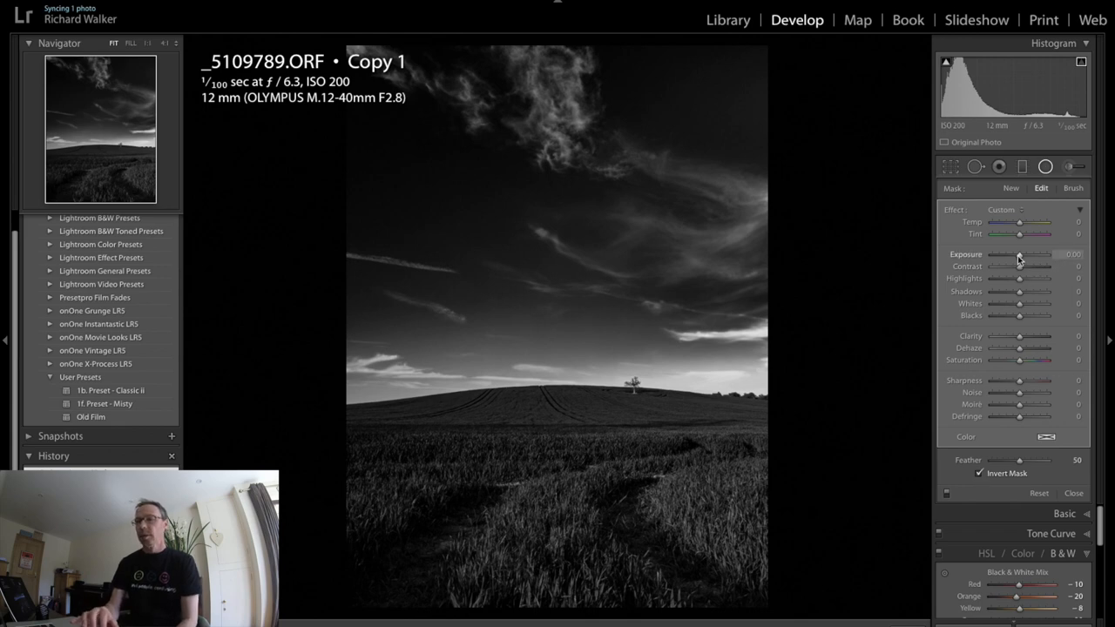
drag(1019, 255, 1037, 254)
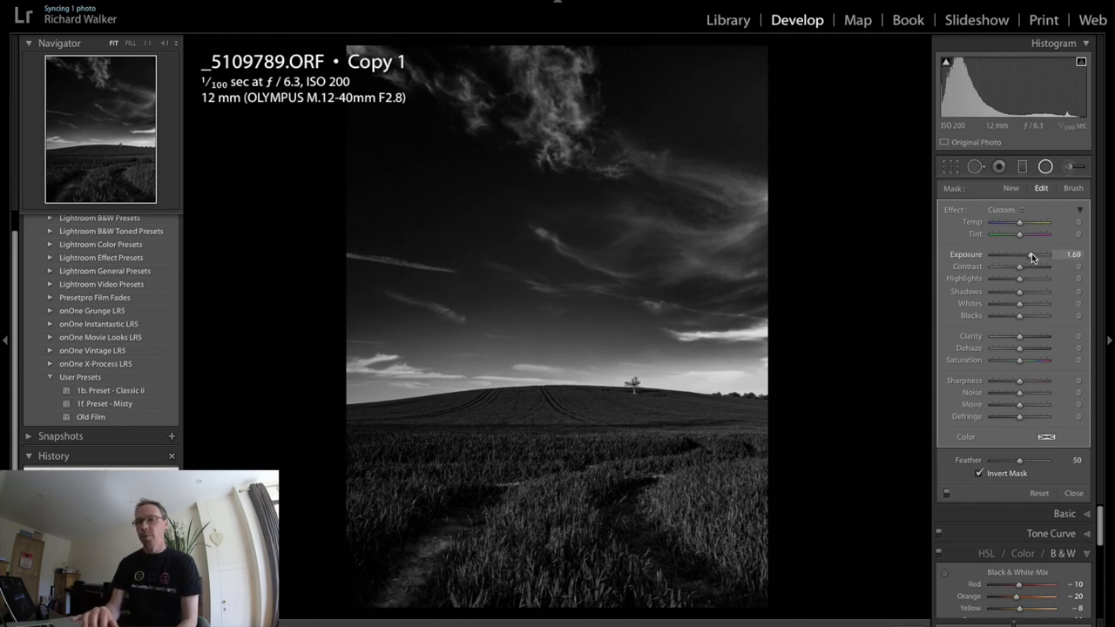
drag(1031, 255, 1042, 254)
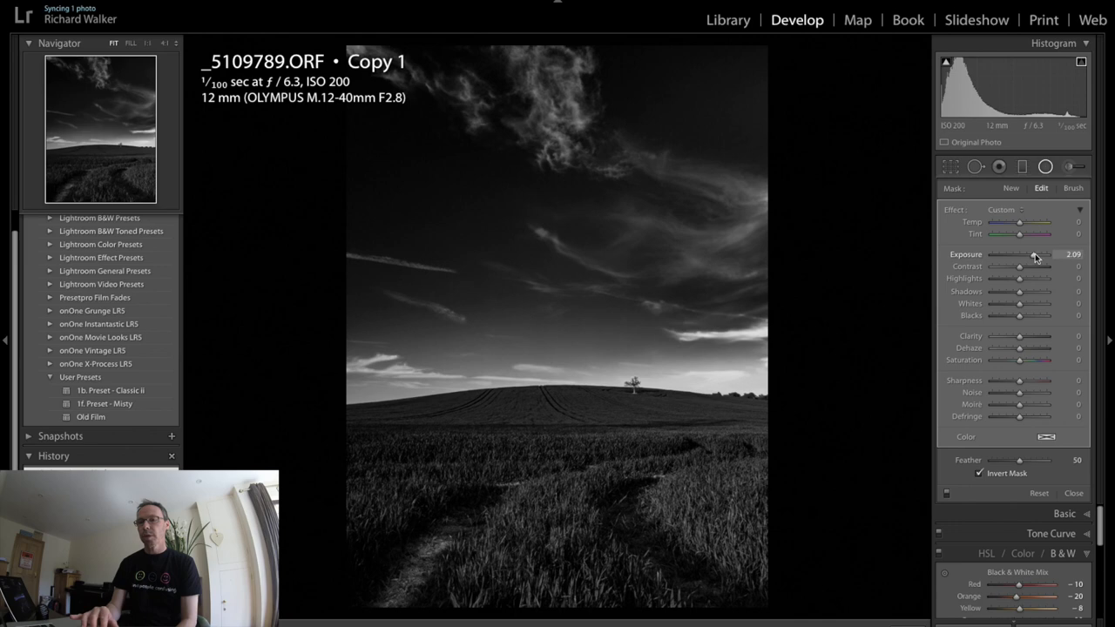
drag(1031, 255, 1035, 254)
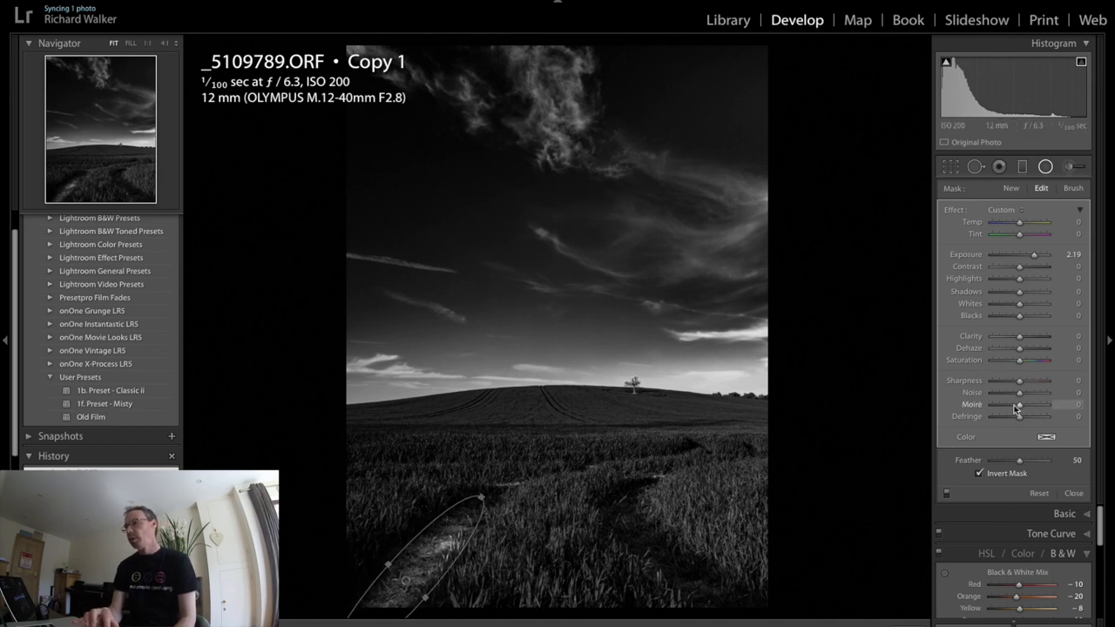
Soften the Feather and fit the brightening oval along the left track.
drag(1020, 460, 1017, 460)
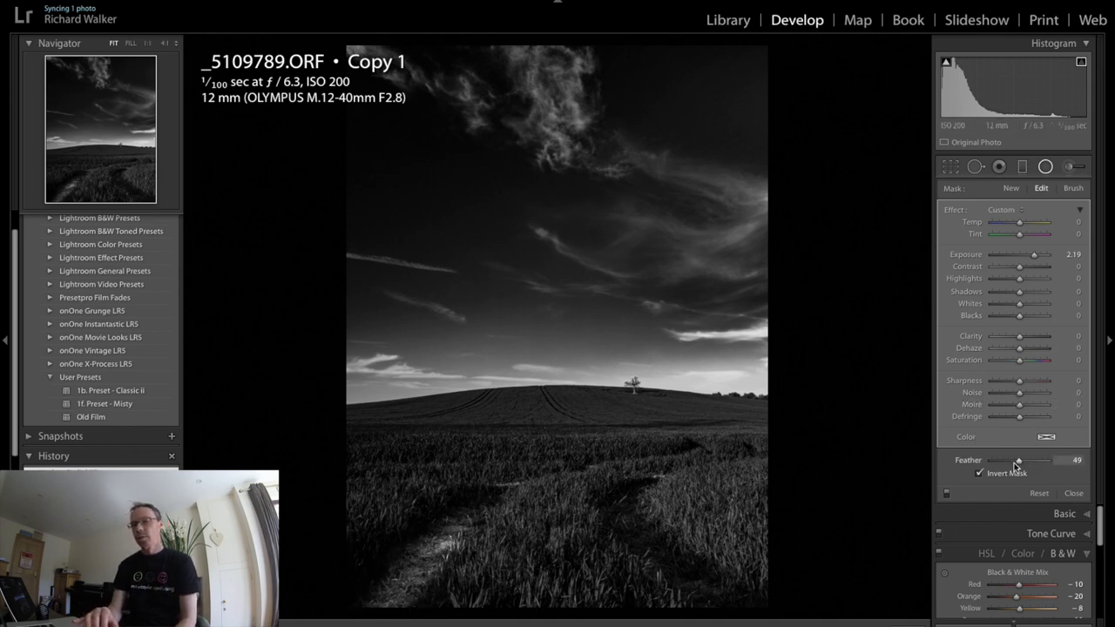
drag(1019, 460, 1054, 460)
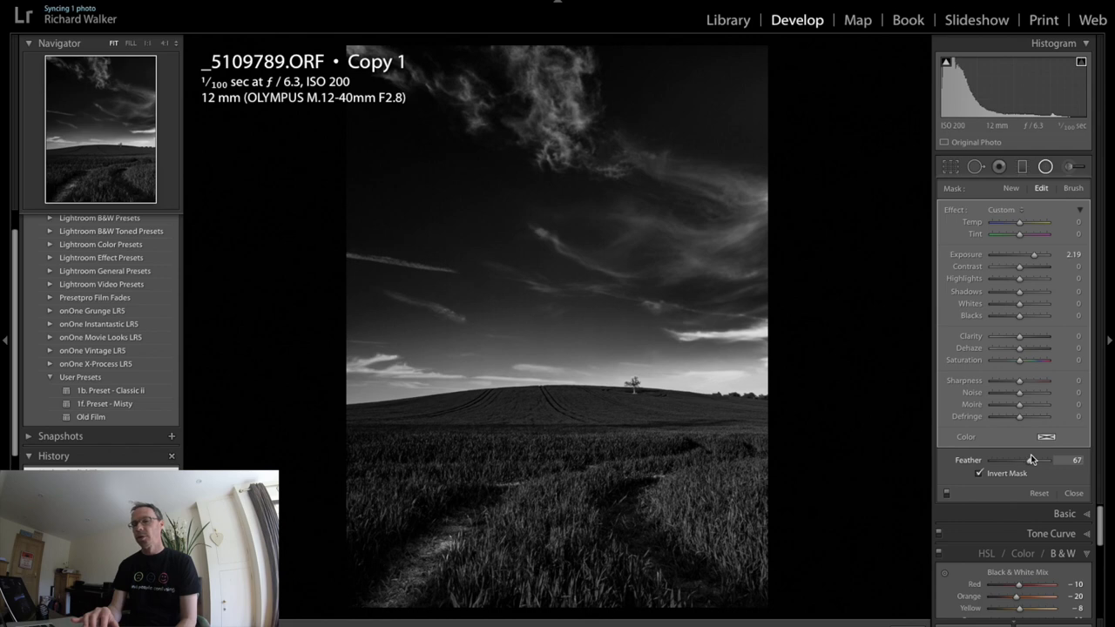
drag(1045, 460, 1026, 460)
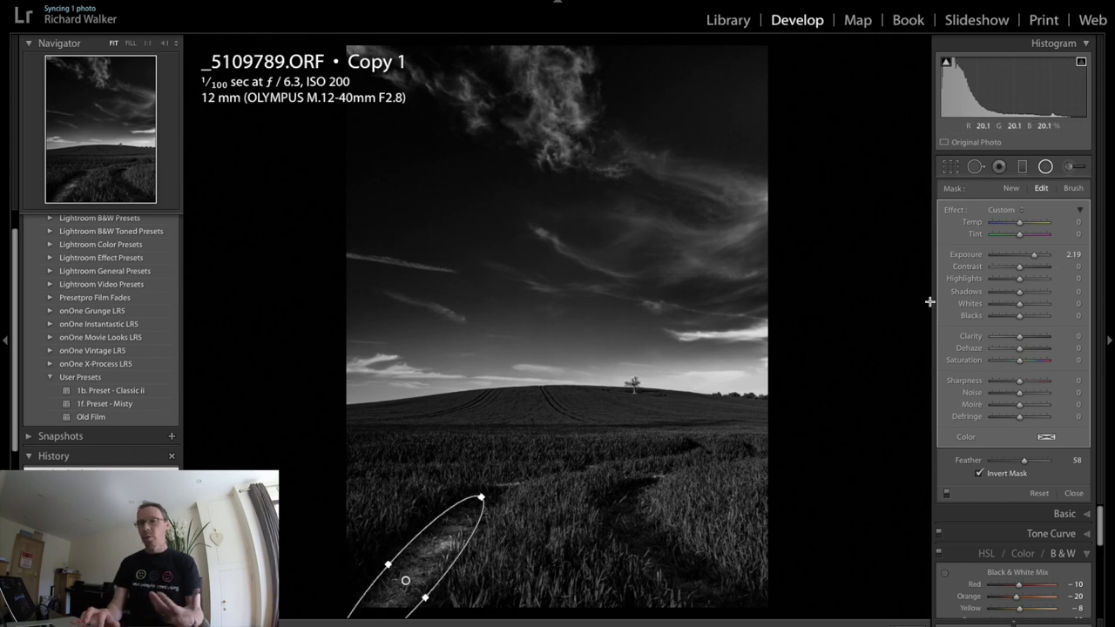
mouse_move(996, 255)
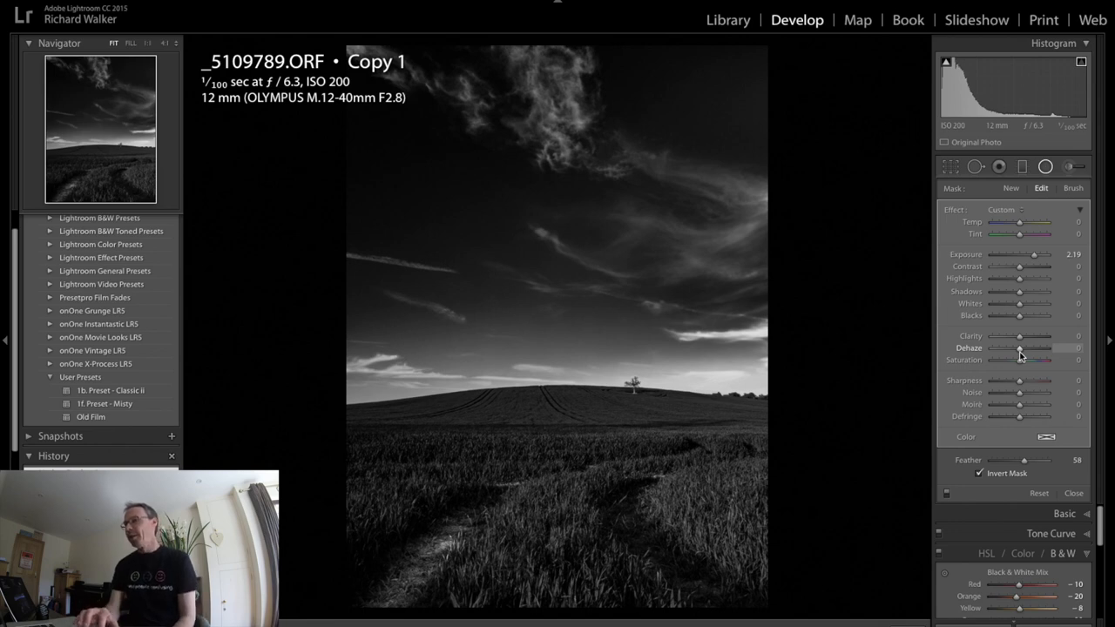
Add a second inverted Radial Filter stretched over the right-hand track.
click(1011, 189)
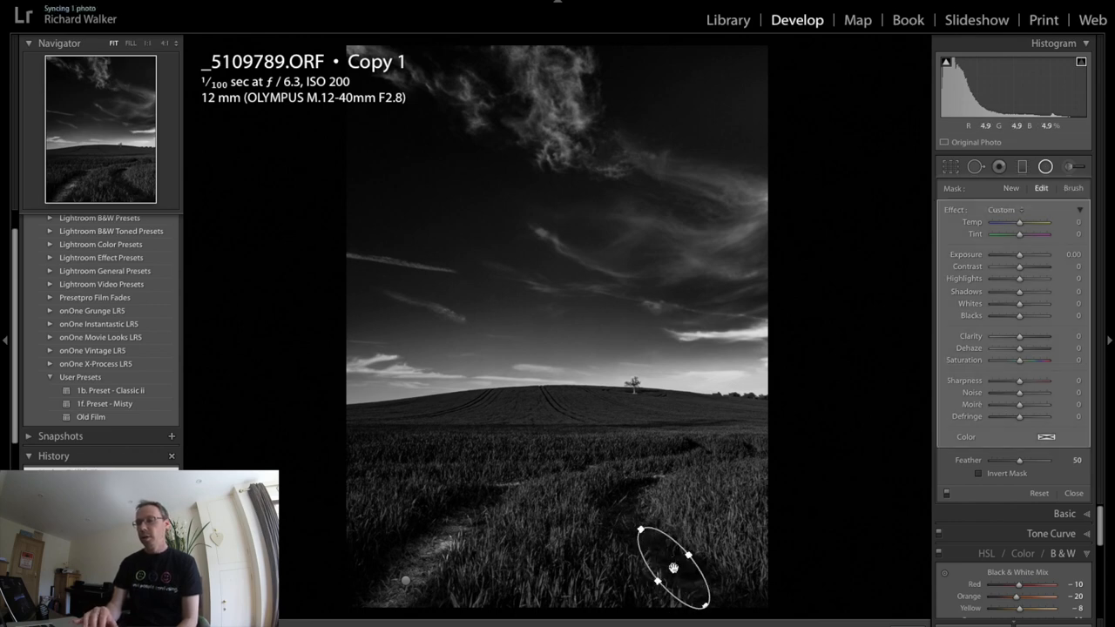
drag(670, 566, 723, 595)
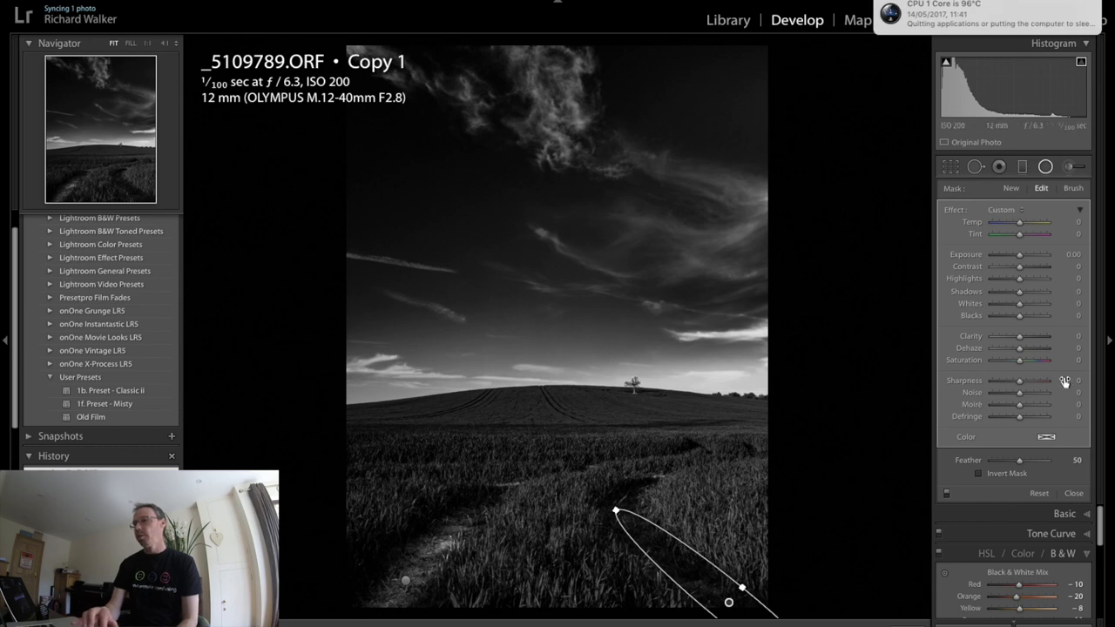
click(979, 474)
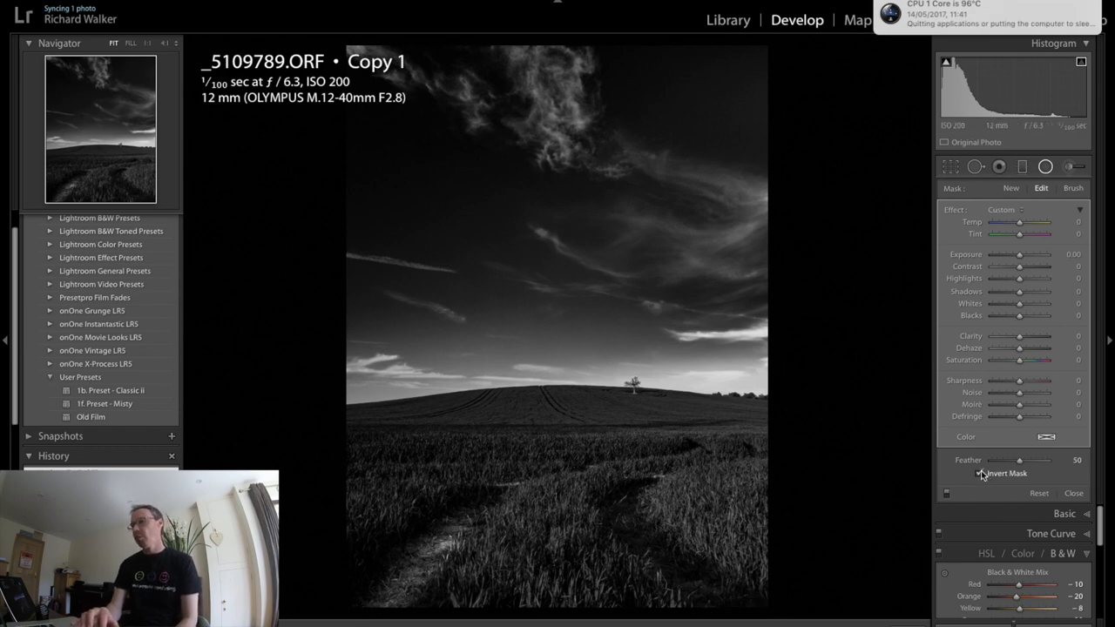
Raise the right track's Exposure to about 2.50 with Clarity 61 and refine the oval.
drag(1028, 258, 1042, 258)
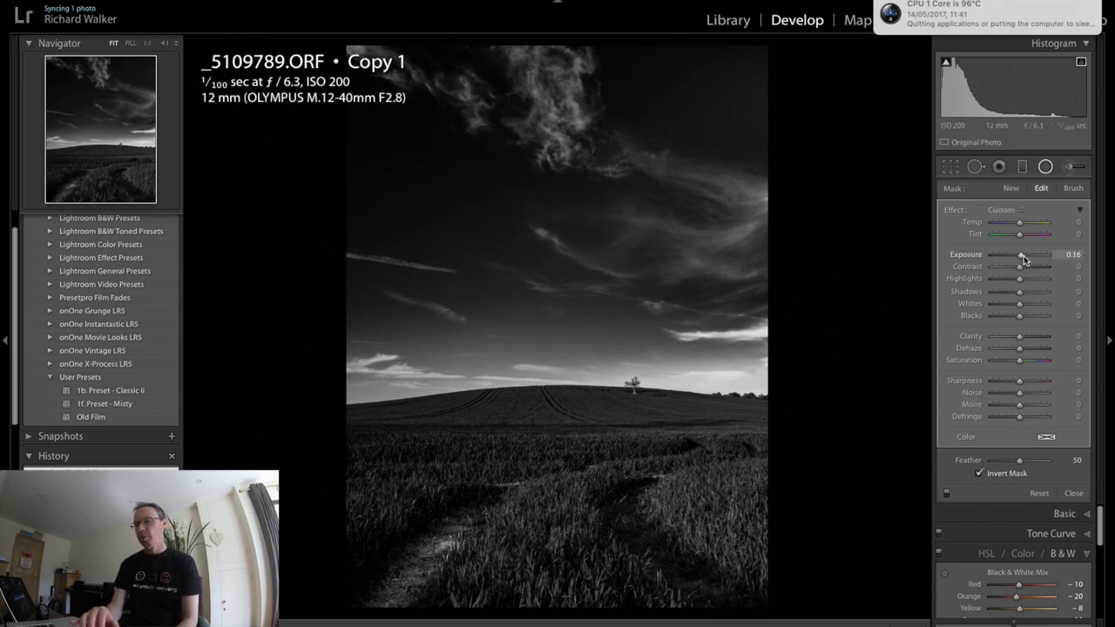
drag(1021, 254, 1037, 255)
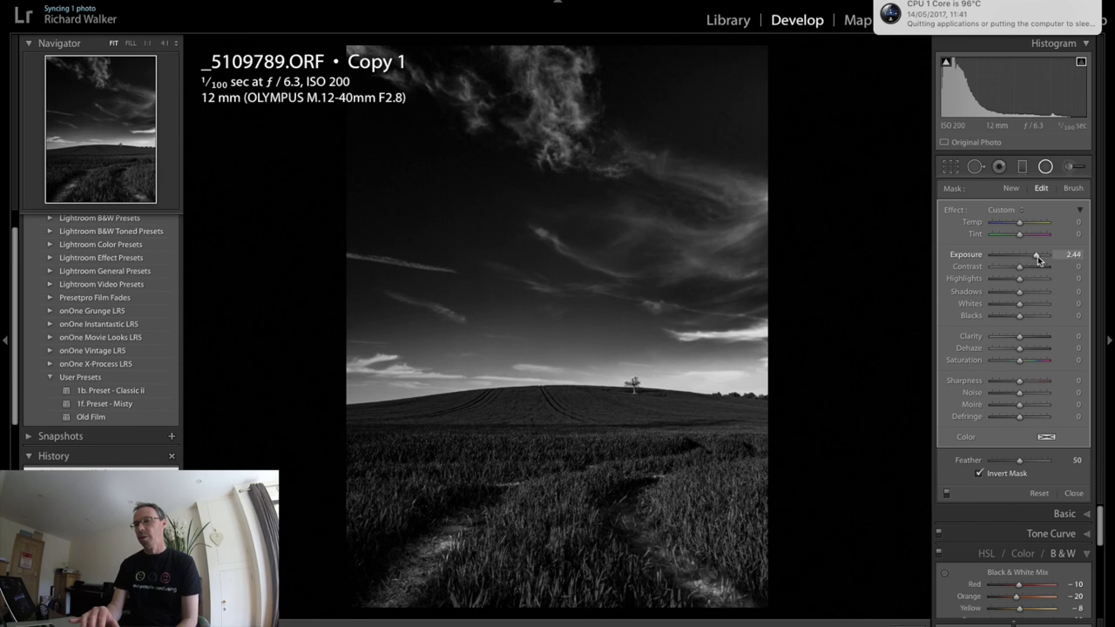
drag(1037, 255, 1035, 254)
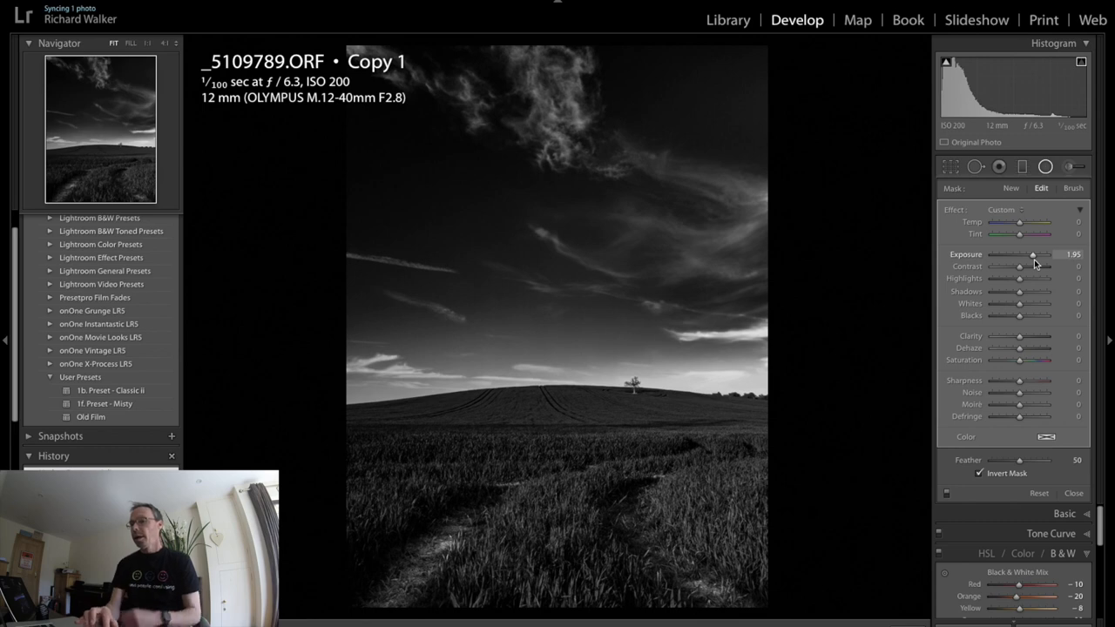
mouse_move(1012, 415)
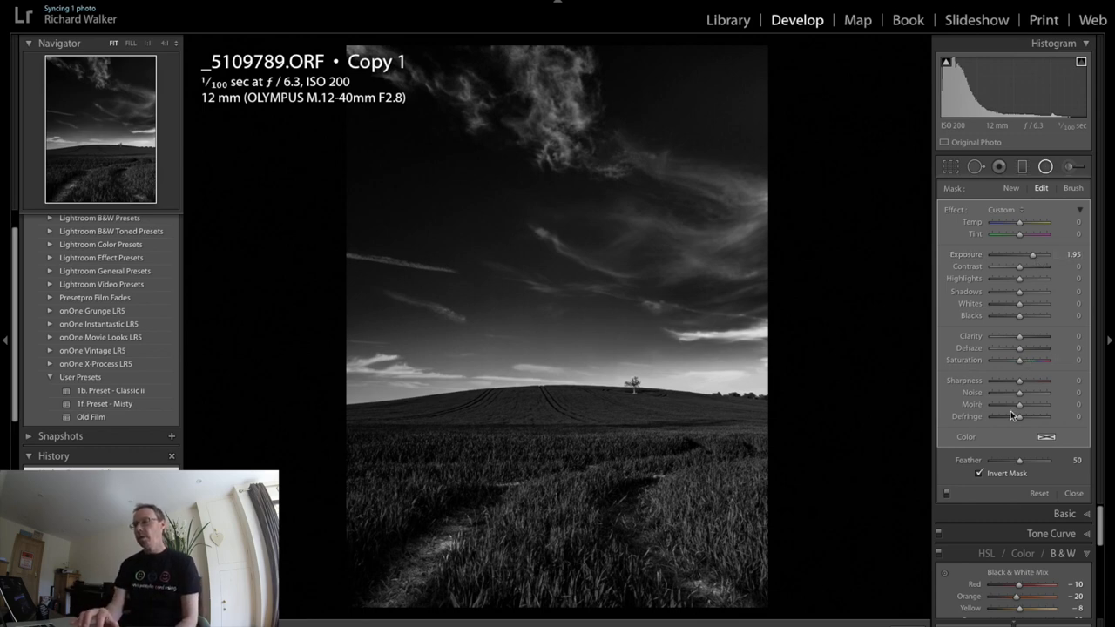
mouse_move(1021, 338)
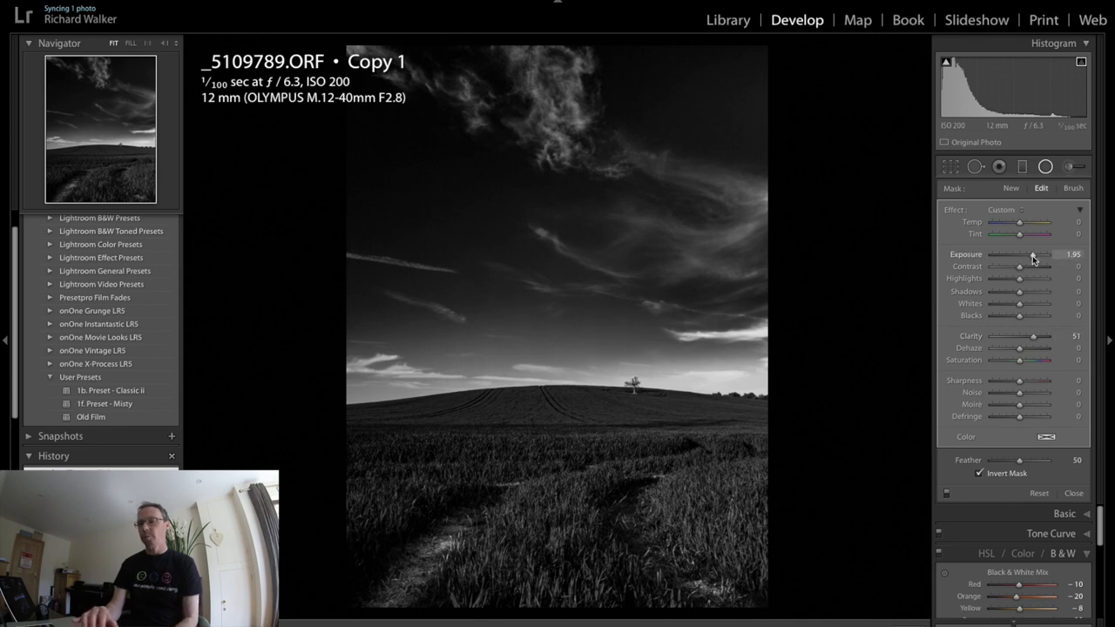
drag(1031, 254, 1038, 254)
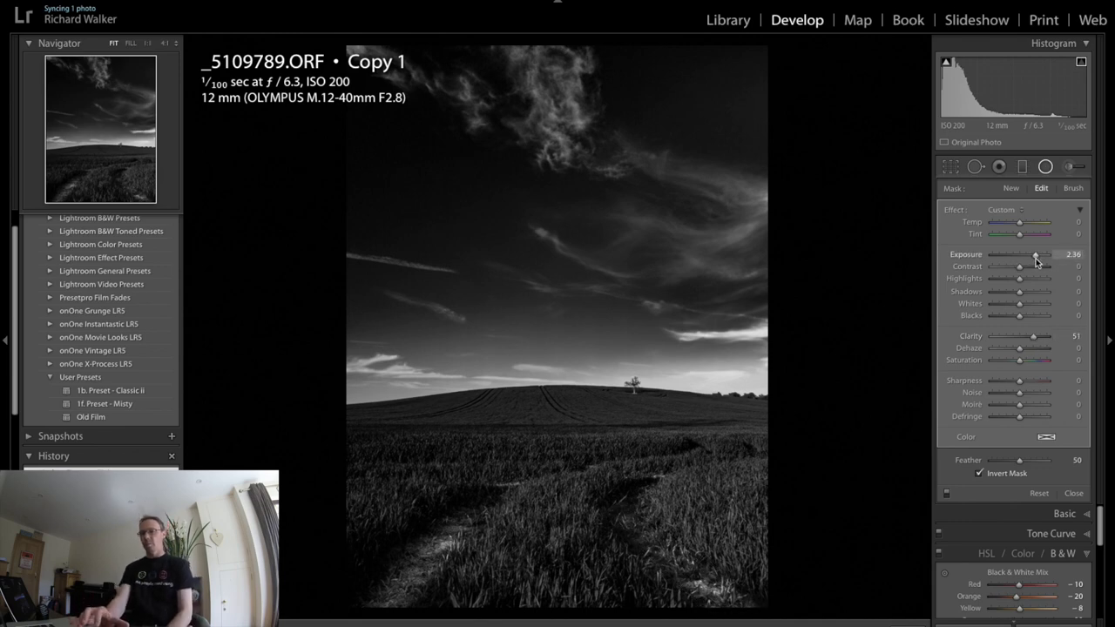
drag(616, 509, 741, 590)
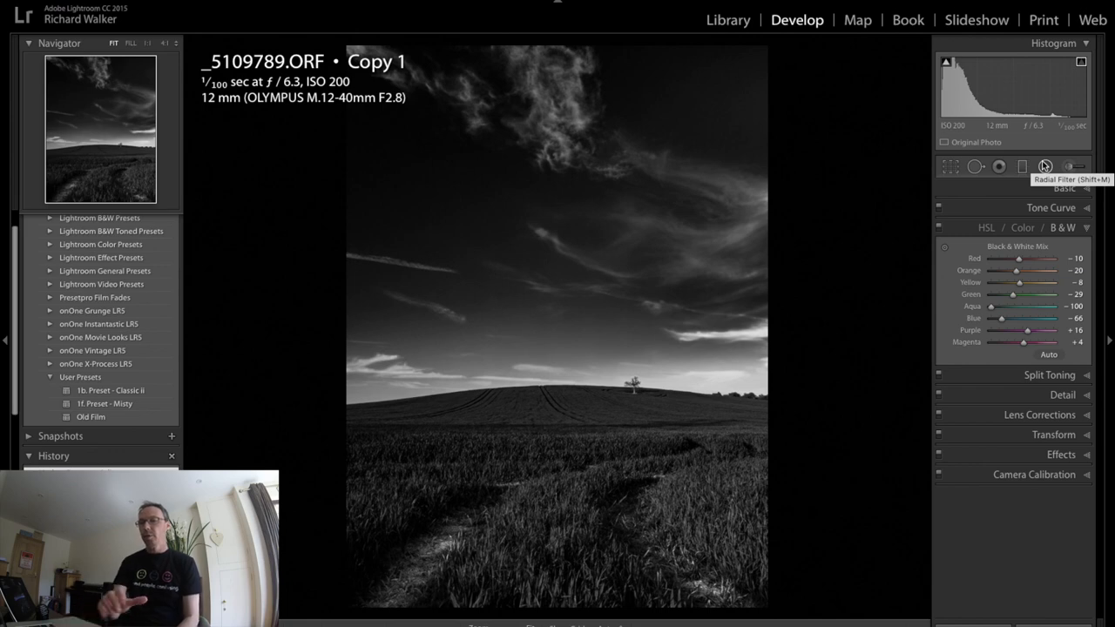
mouse_move(974, 212)
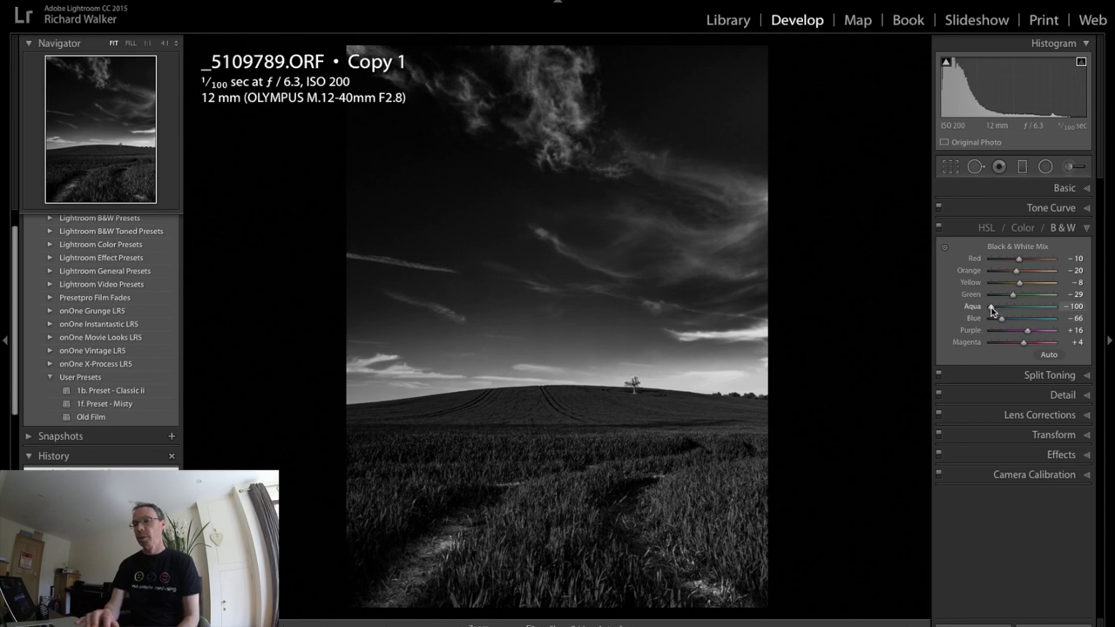
mouse_move(1004, 321)
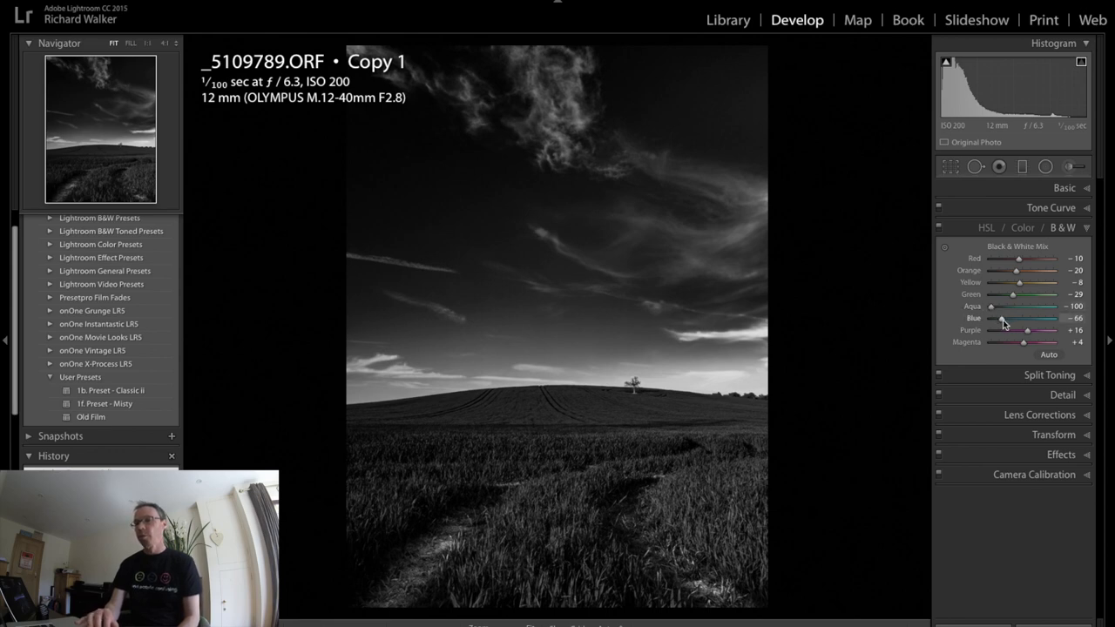
Adjust the Blue slider in the Black & White Mix to retune the sky's brightness.
drag(1004, 317, 1002, 317)
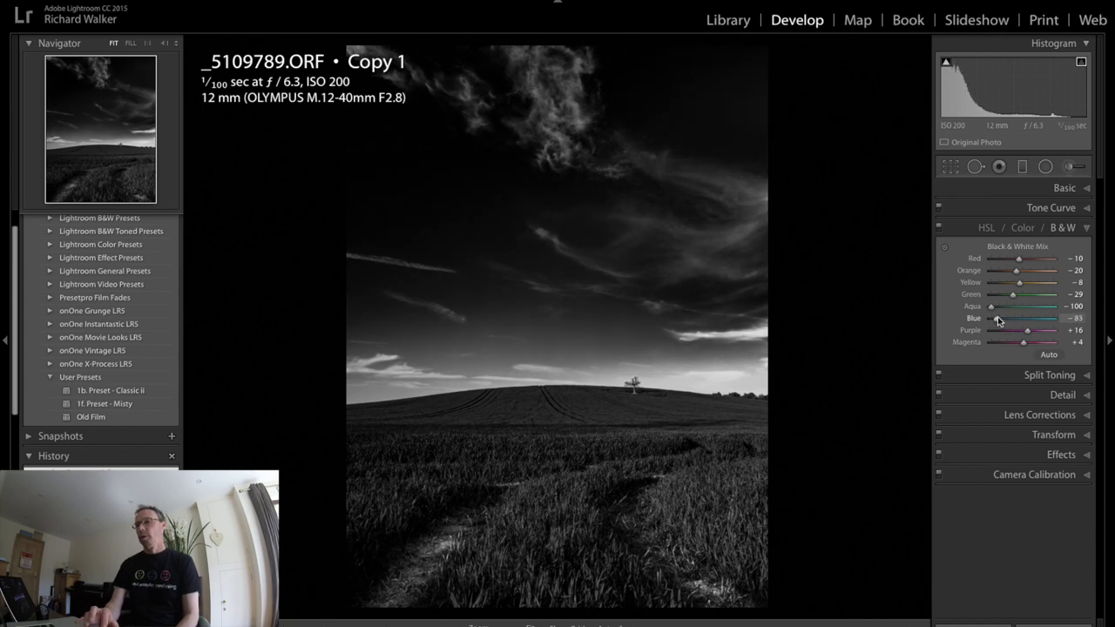
drag(997, 317, 1007, 317)
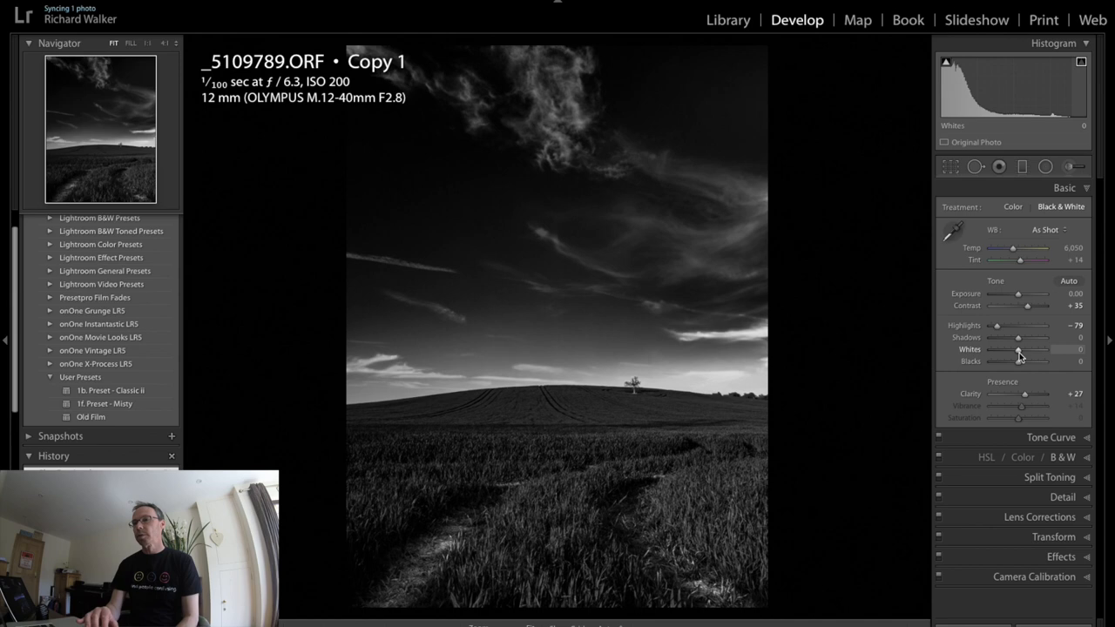
Set Whites to +40 and Blacks to -7 for a punchier monochrome look.
drag(1042, 355, 1019, 356)
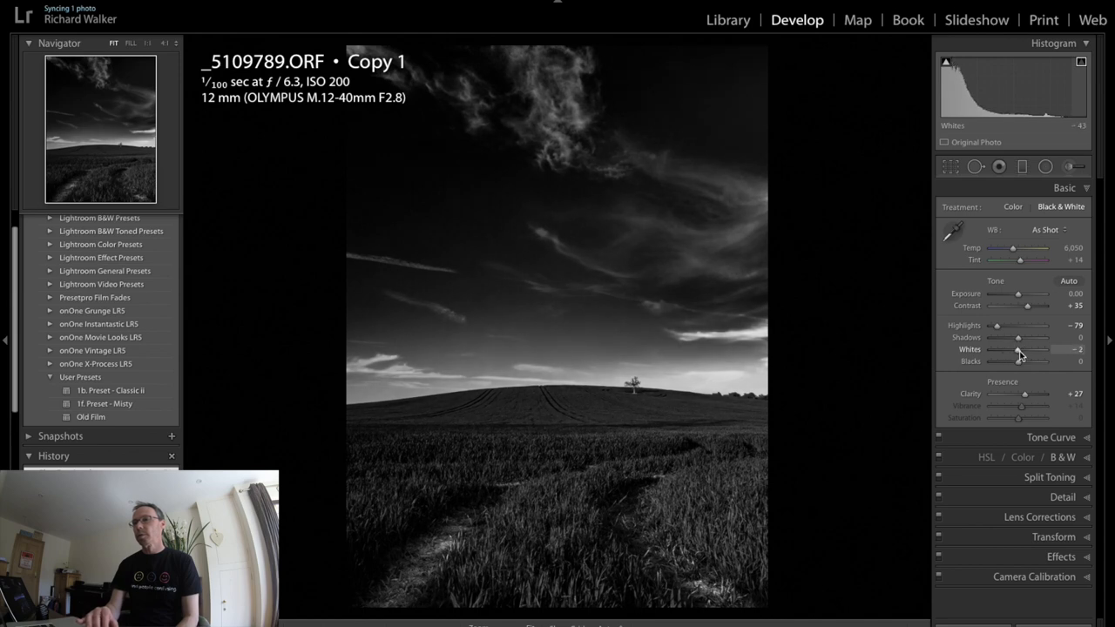
drag(1019, 350, 1007, 350)
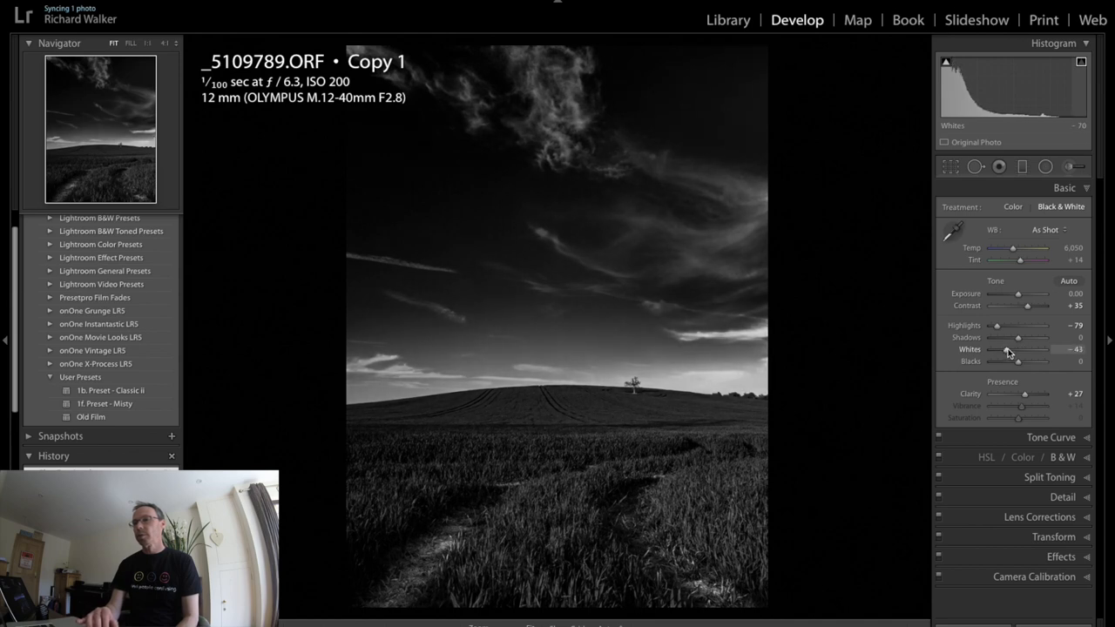
drag(1007, 359, 1010, 359)
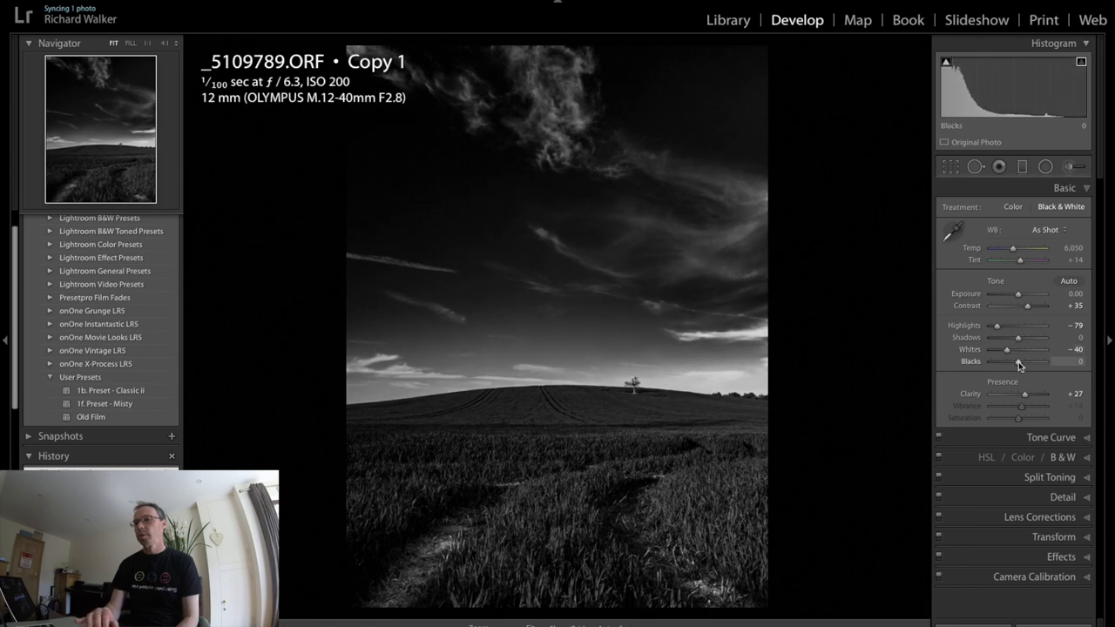
drag(1021, 360, 1014, 360)
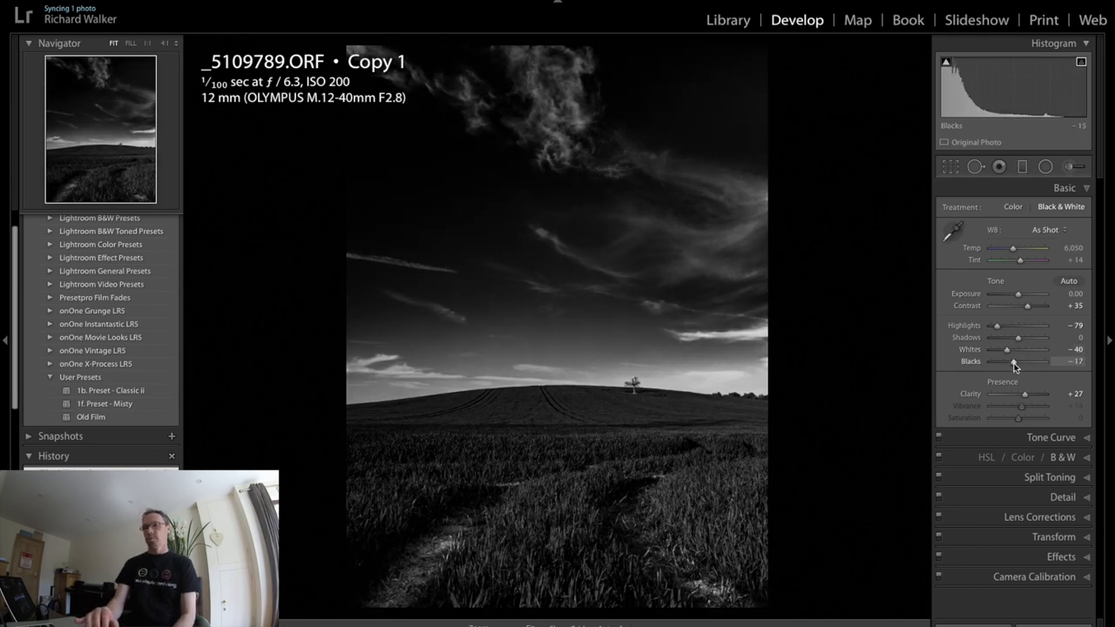
drag(1014, 360, 1021, 361)
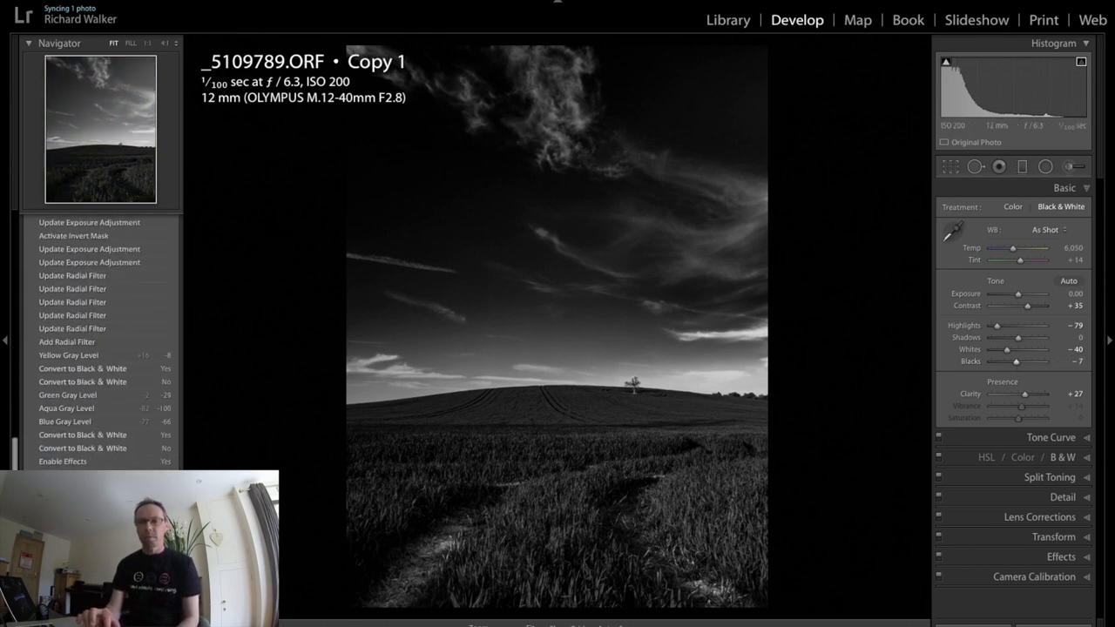
click(1012, 205)
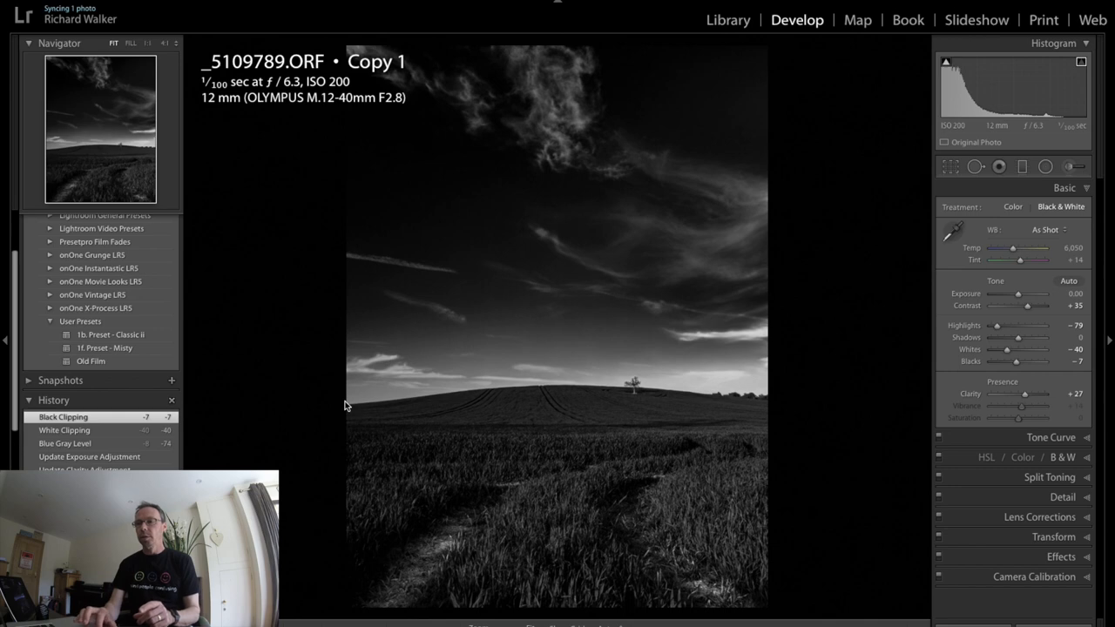
mouse_move(638, 394)
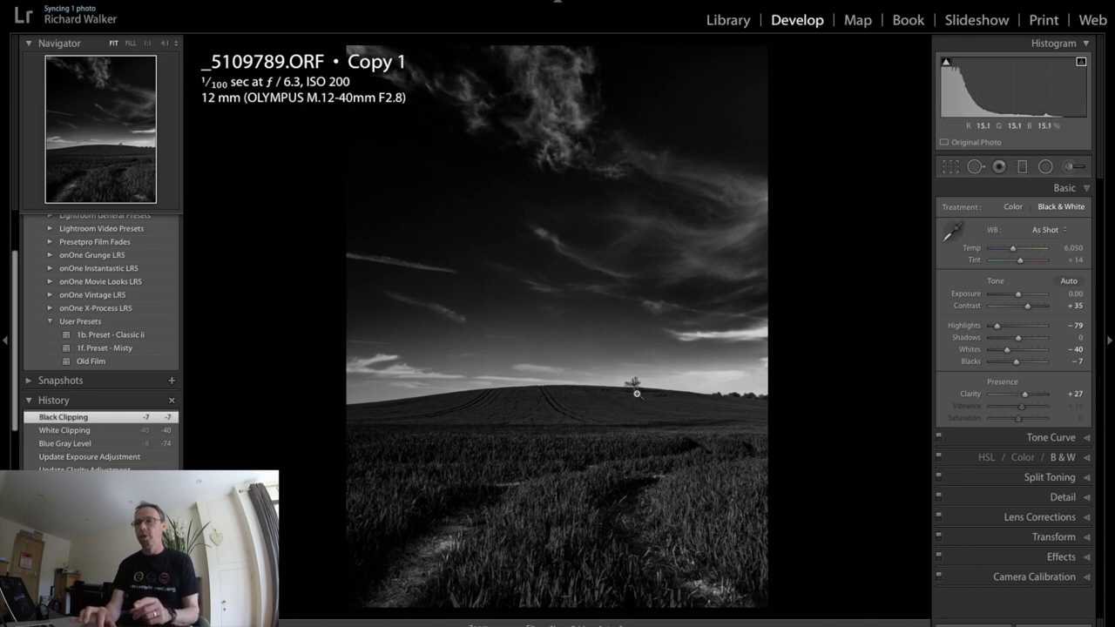